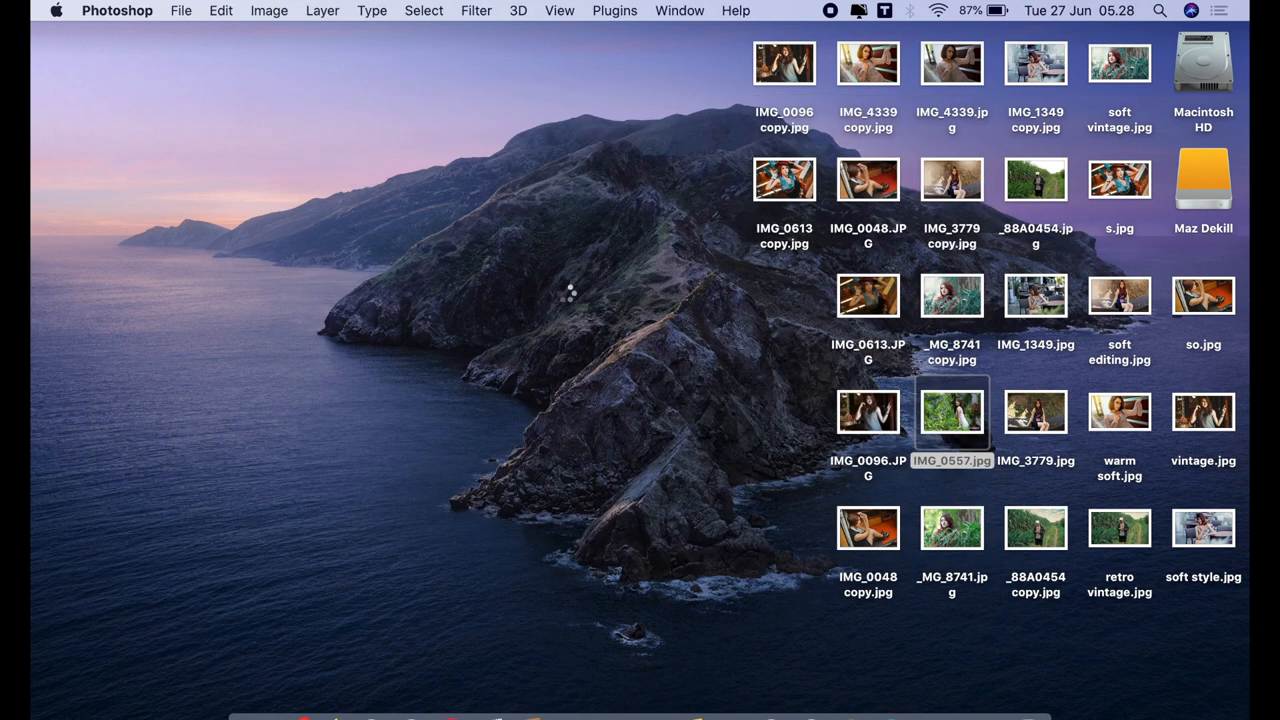
# Step: Open the garden portrait IMG_0557.jpg from Finder into Photoshop
pyautogui.doubleClick(952, 412)
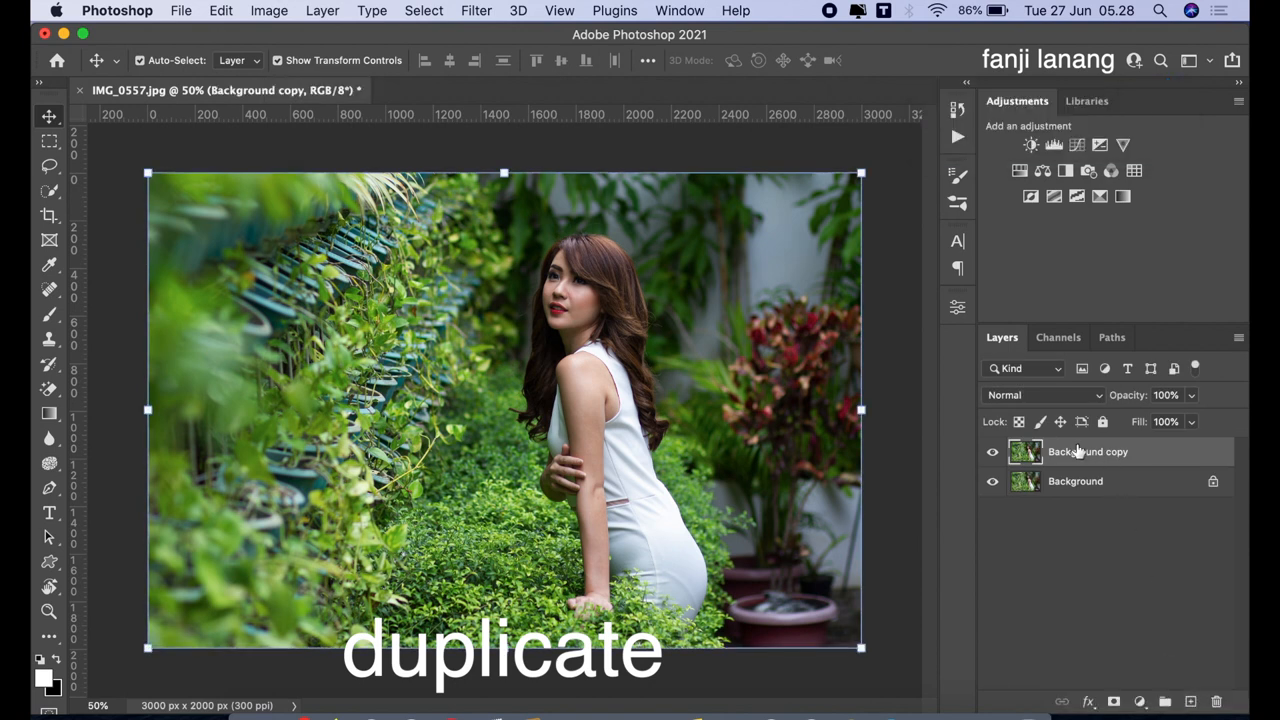
# Step: Add a Channel Mixer layer with Red -50, Green +200, Blue -50, blended in Lighten mode
pyautogui.click(1140, 700)
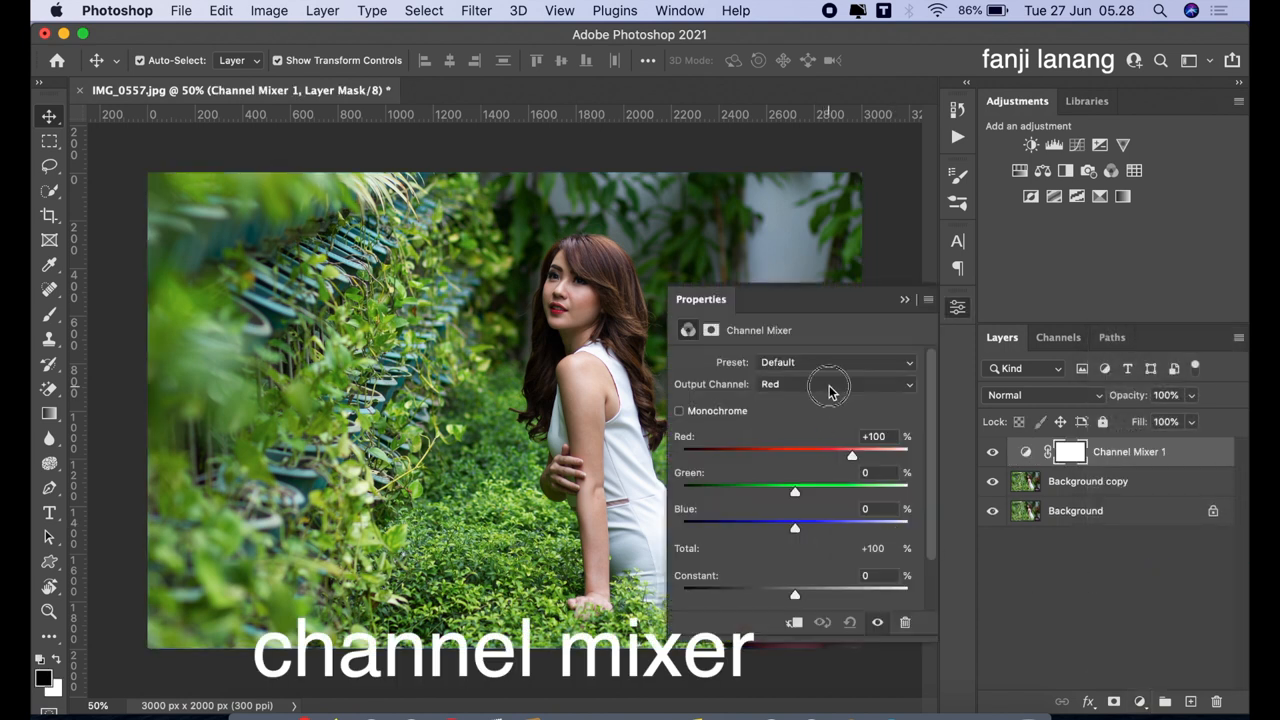
pyautogui.moveTo(768, 456)
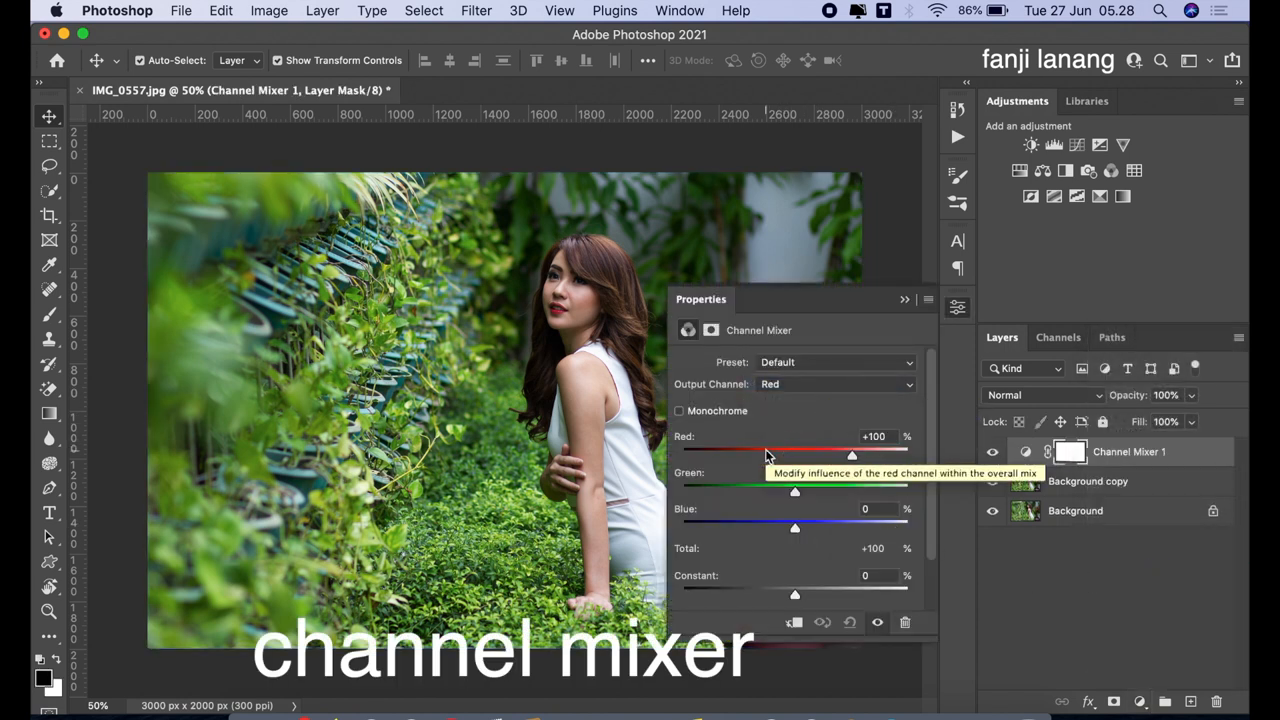
pyautogui.moveTo(852, 456); pyautogui.dragTo(766, 456)
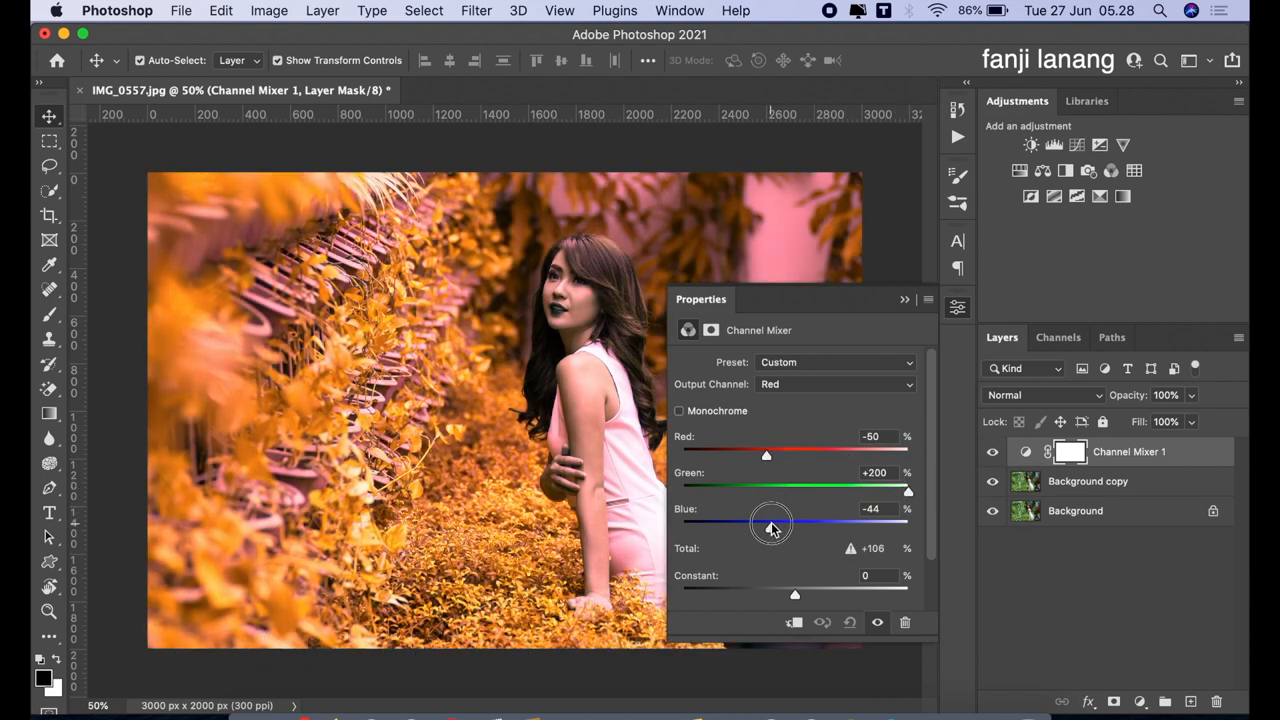
pyautogui.moveTo(772, 520); pyautogui.dragTo(766, 528)
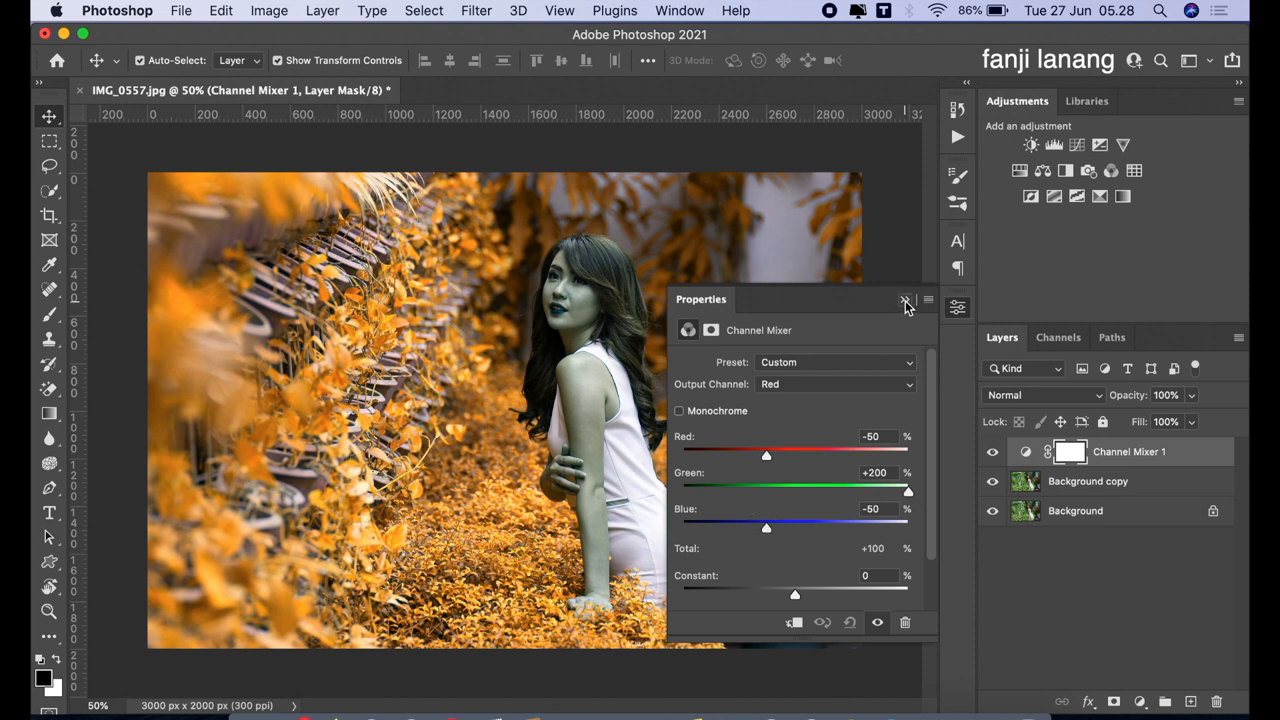
pyautogui.click(906, 300)
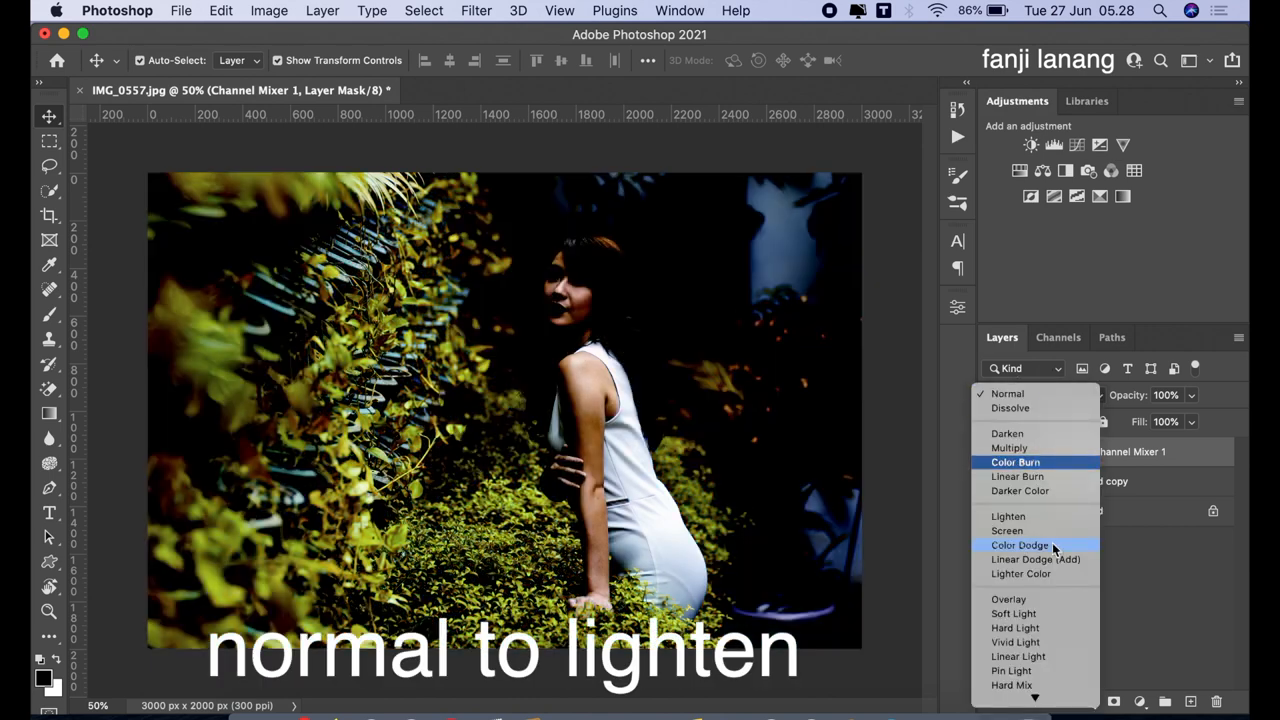
pyautogui.click(1008, 516)
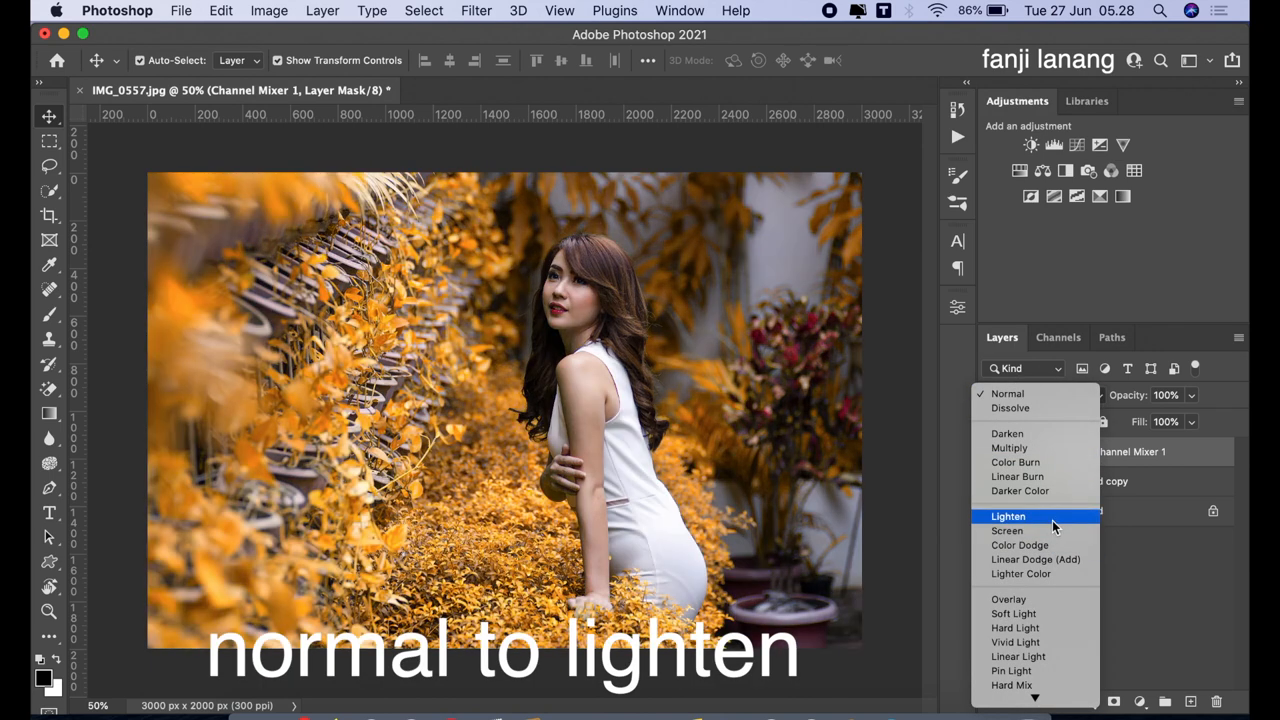
pyautogui.click(1008, 516)
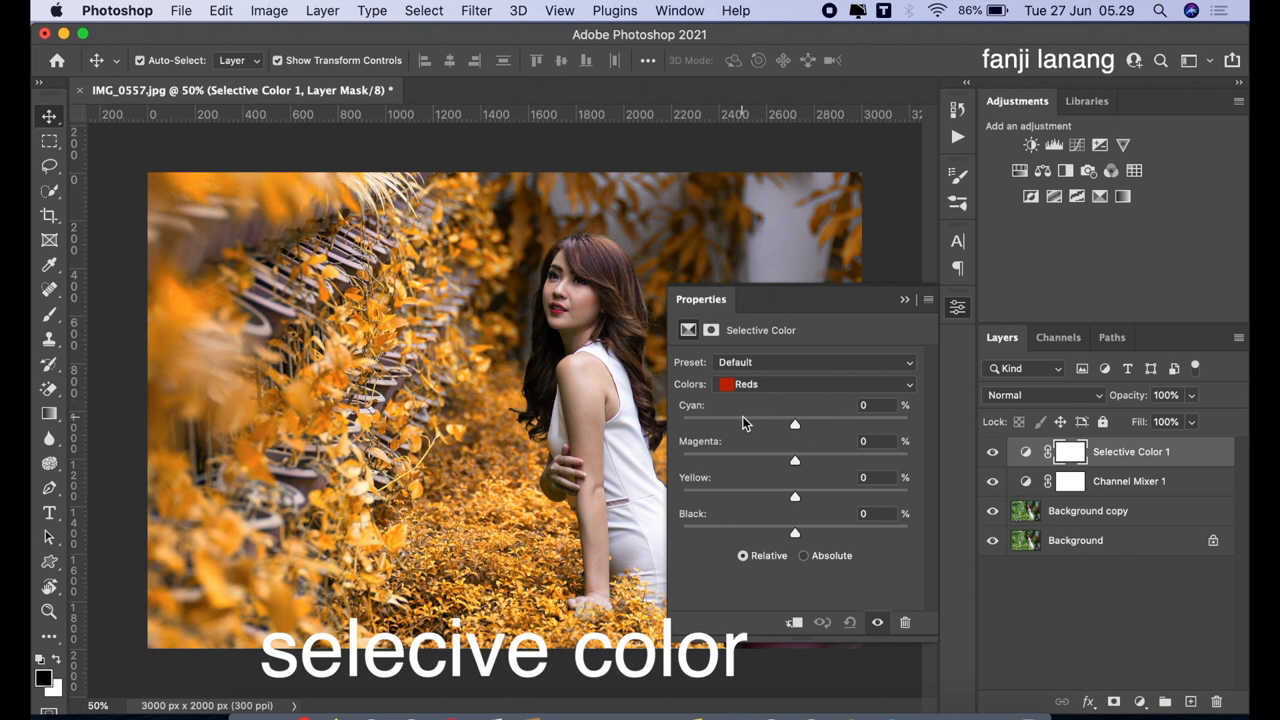
# Step: In Selective Color reds, remove cyan, set magenta -30, yellow +30 and add a little black
pyautogui.moveTo(794, 424); pyautogui.dragTo(680, 424)
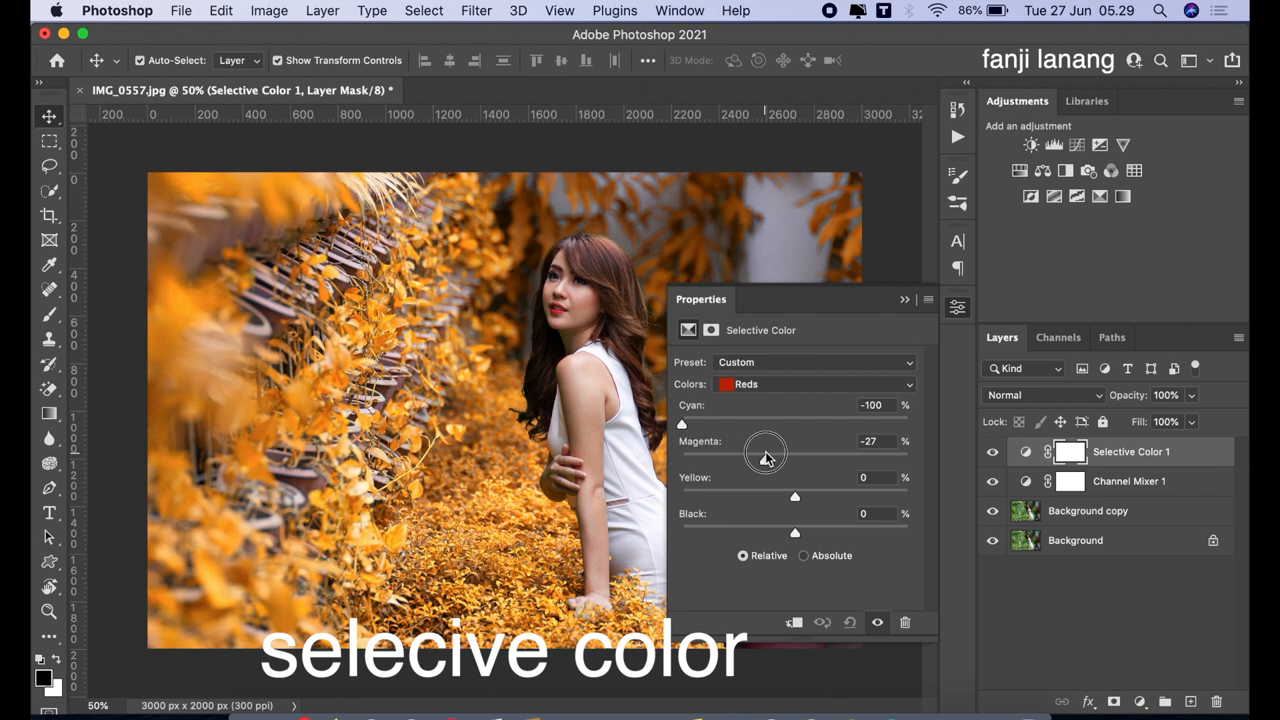
pyautogui.moveTo(764, 450); pyautogui.dragTo(764, 464)
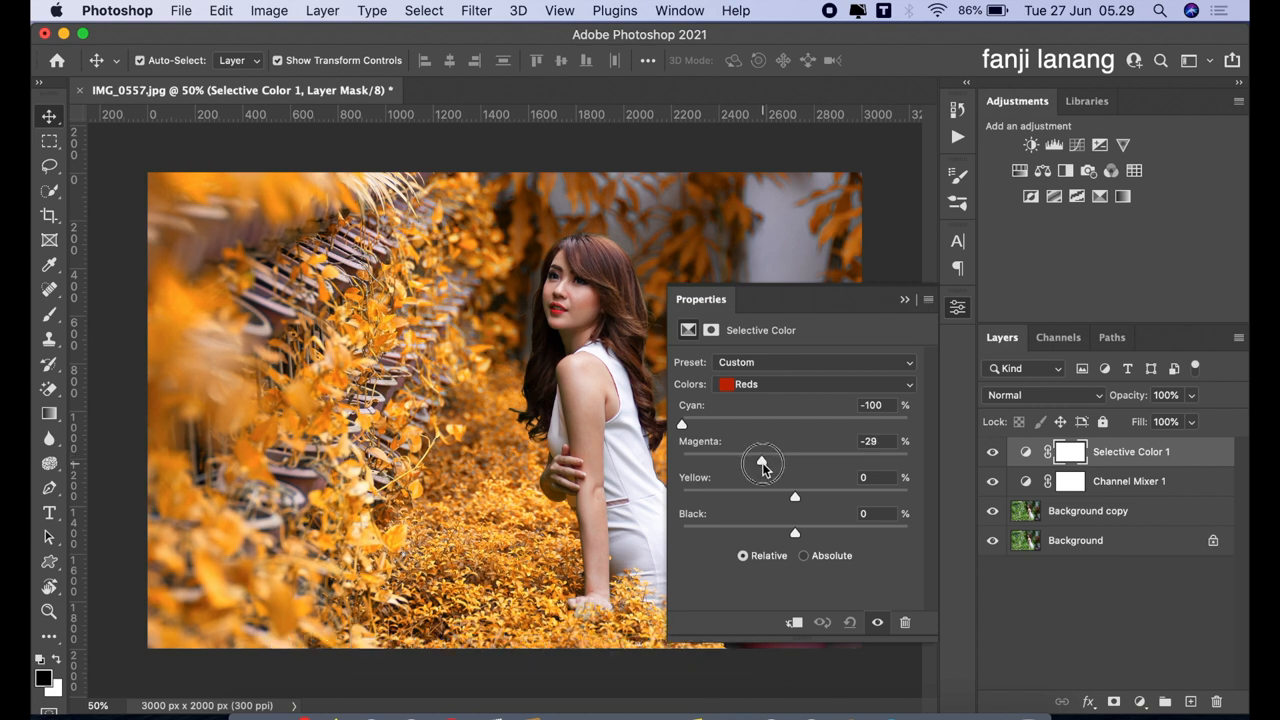
pyautogui.moveTo(764, 452); pyautogui.dragTo(760, 460)
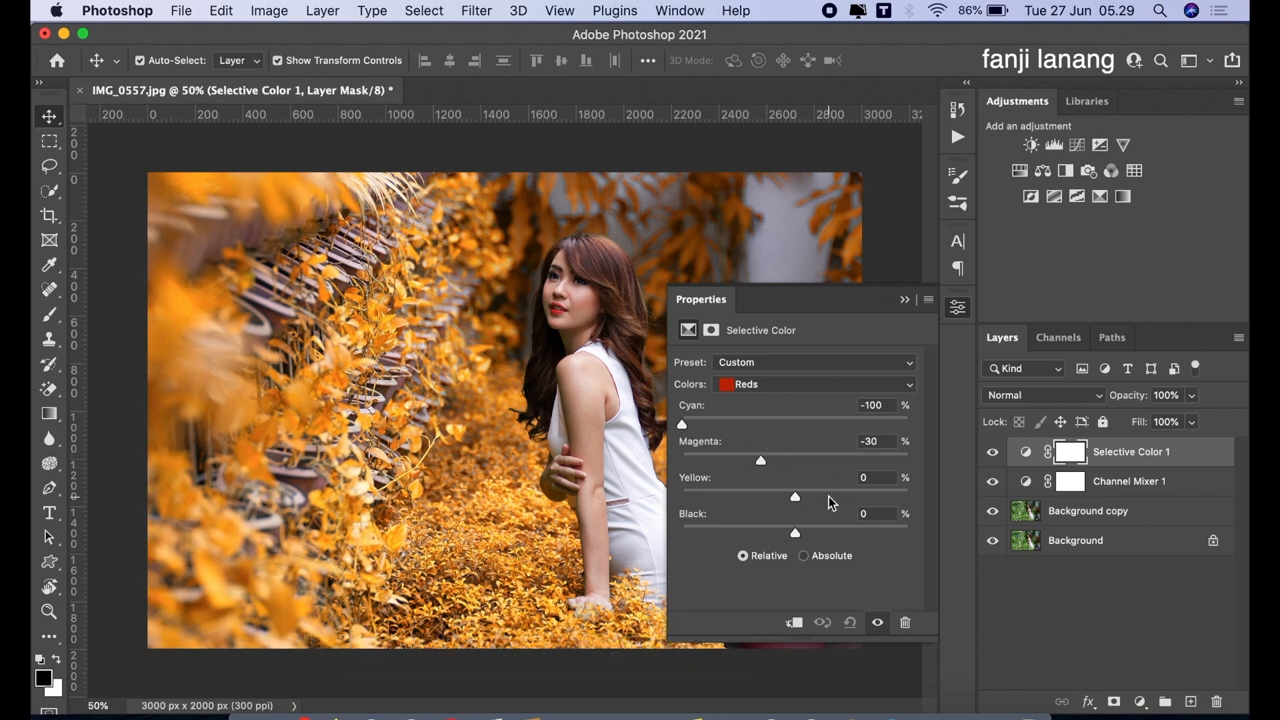
pyautogui.moveTo(796, 496); pyautogui.dragTo(830, 496)
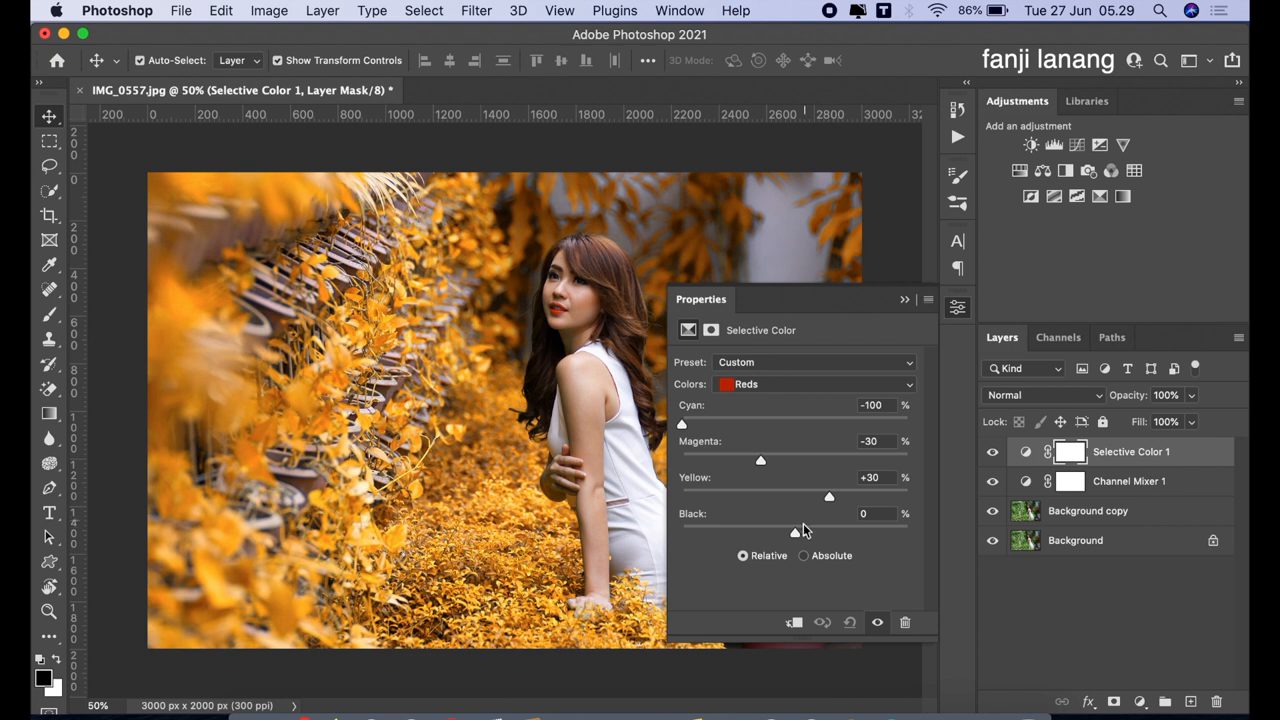
pyautogui.moveTo(796, 532); pyautogui.dragTo(804, 532)
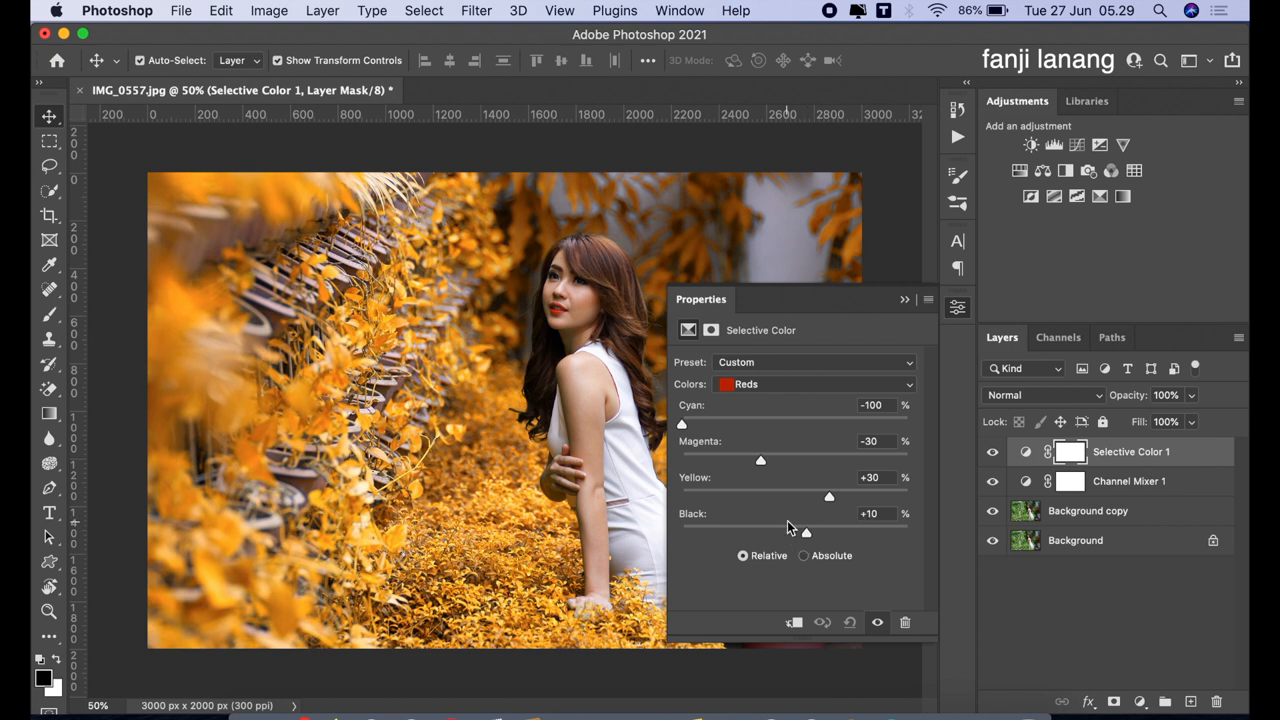
pyautogui.moveTo(798, 374)
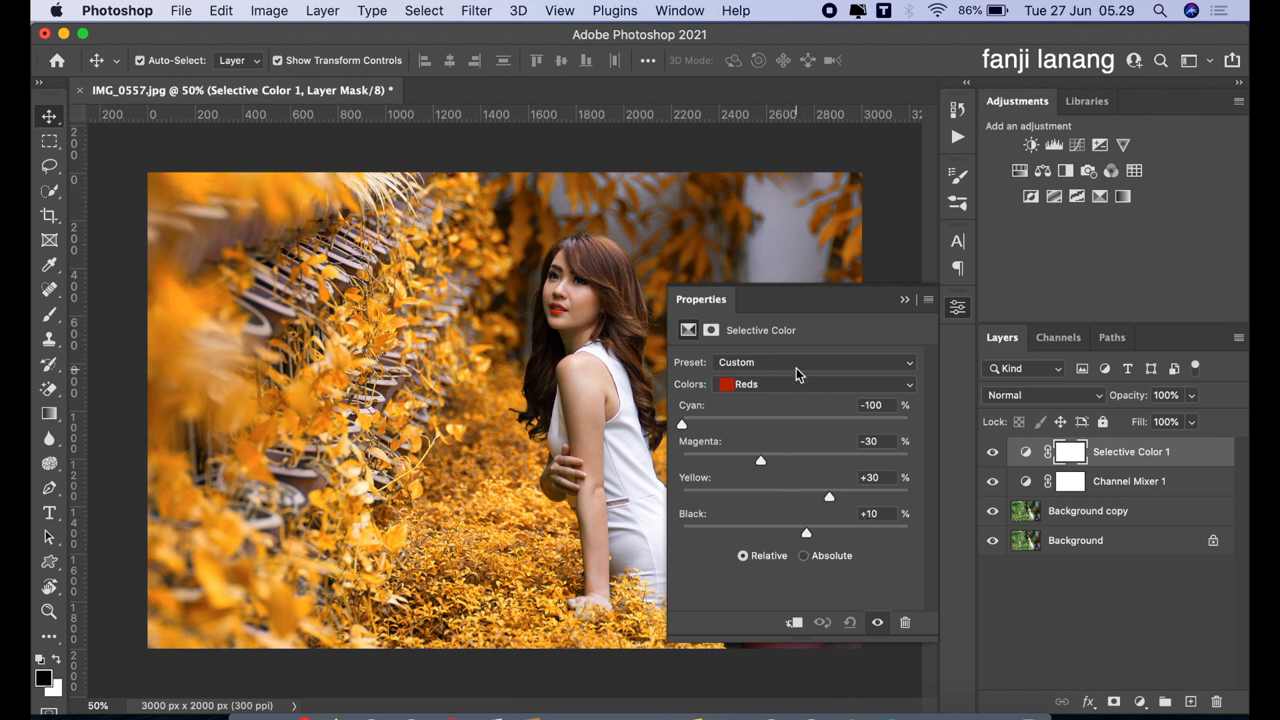
pyautogui.moveTo(800, 398)
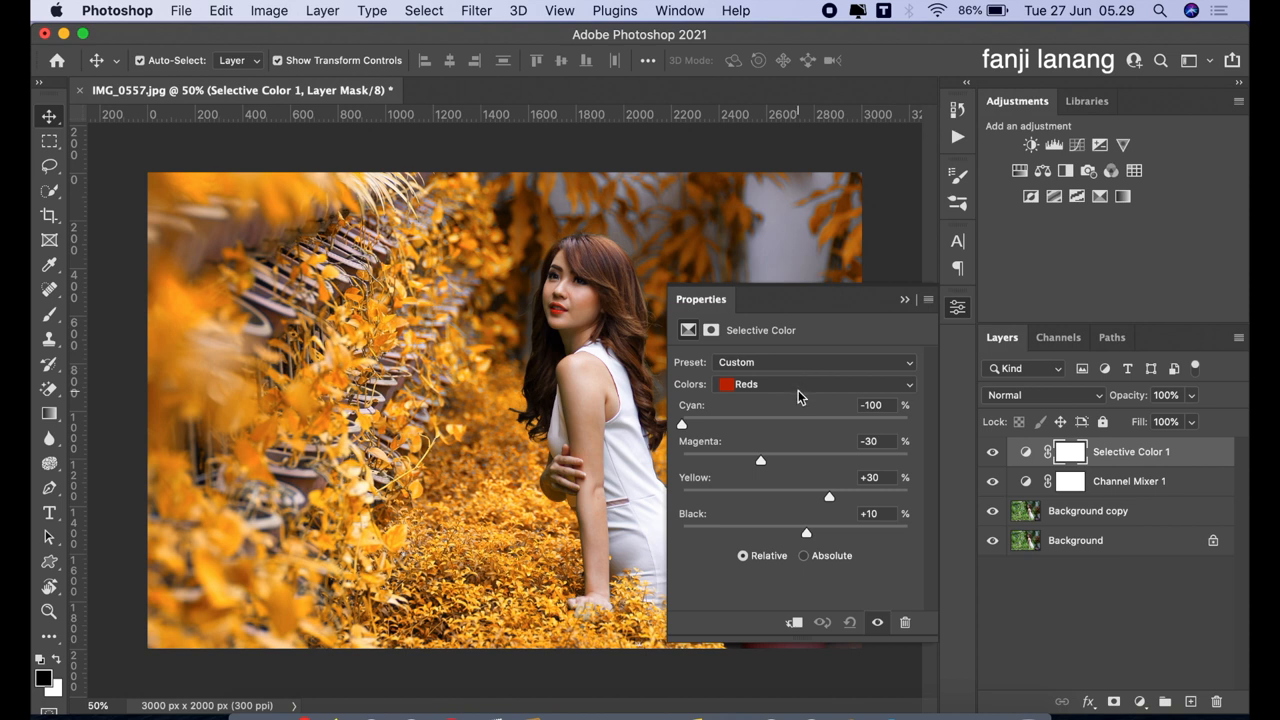
# Step: Set yellows cyan to -25 and blacks to cyan +5, magenta +10, then close the settings
pyautogui.click(810, 384)
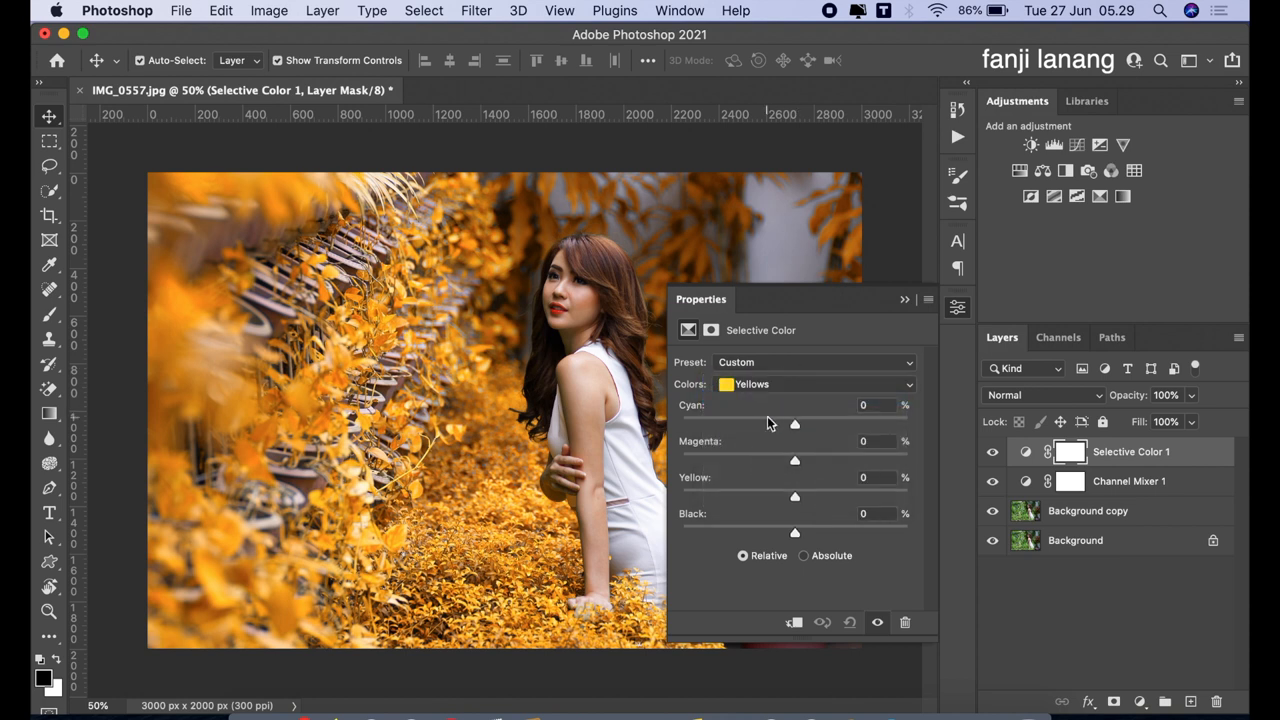
pyautogui.moveTo(796, 424); pyautogui.dragTo(770, 424)
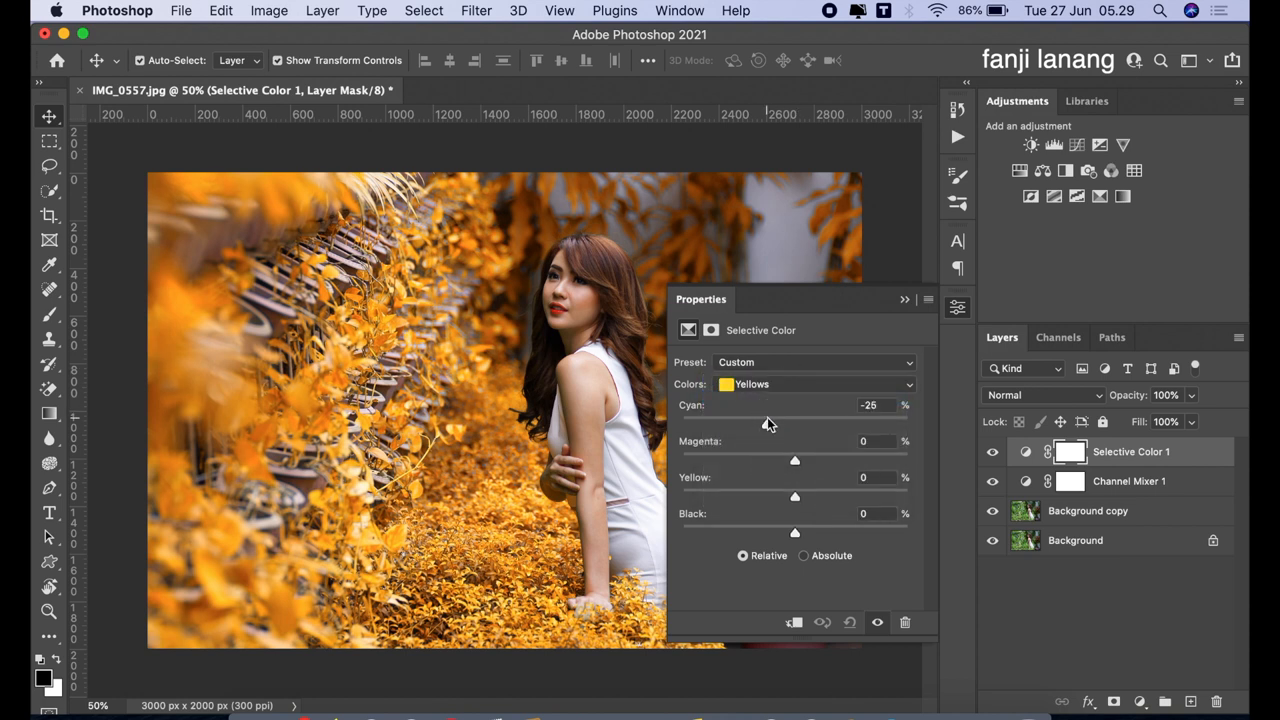
pyautogui.click(810, 384)
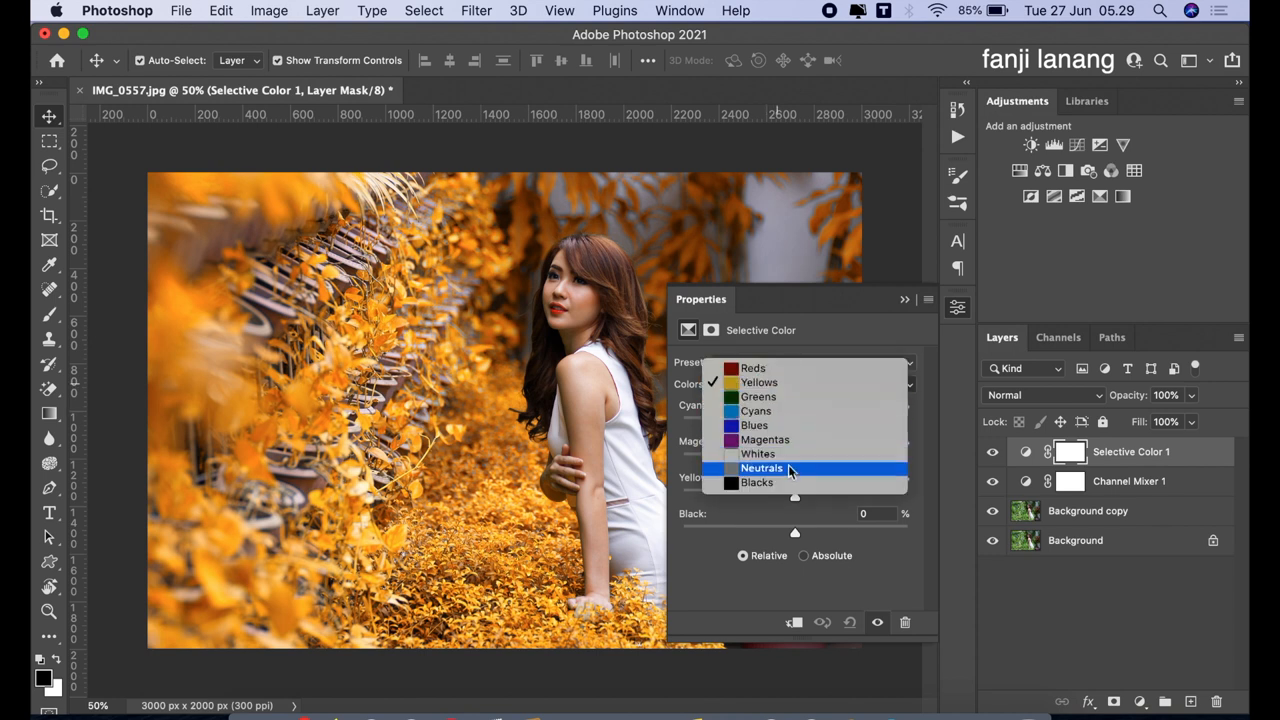
pyautogui.click(756, 482)
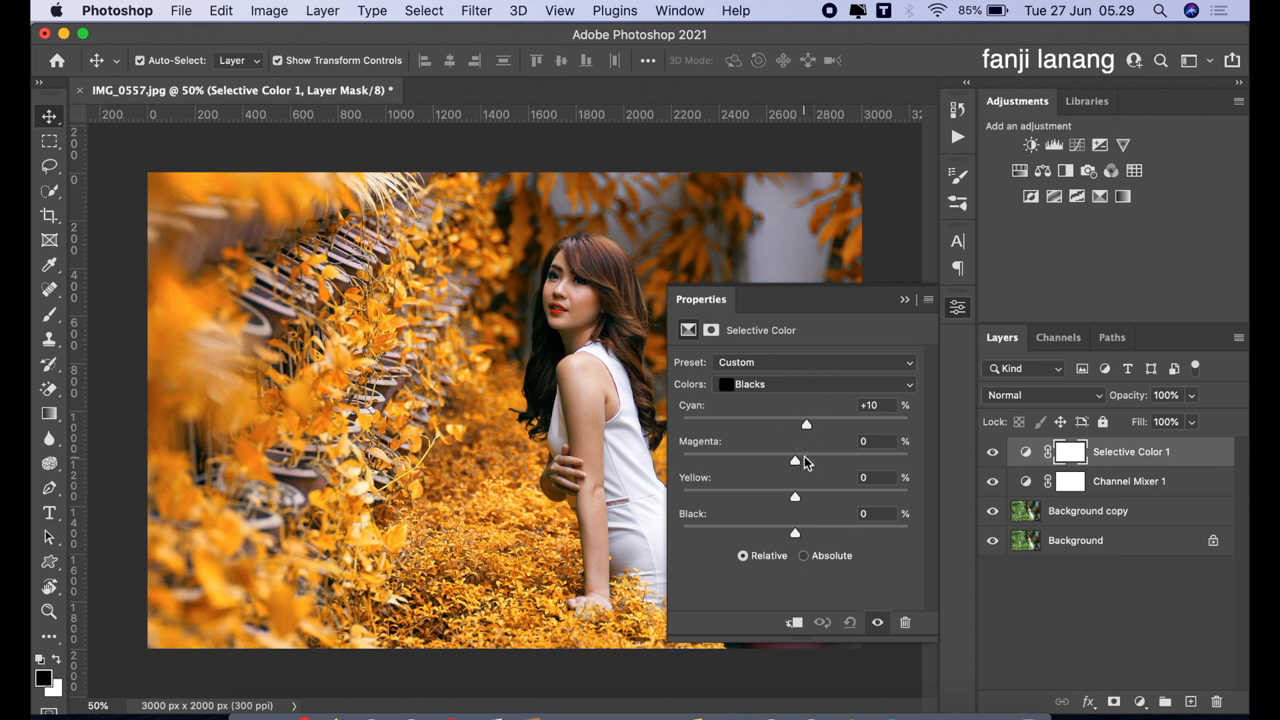
pyautogui.moveTo(796, 458); pyautogui.dragTo(806, 458)
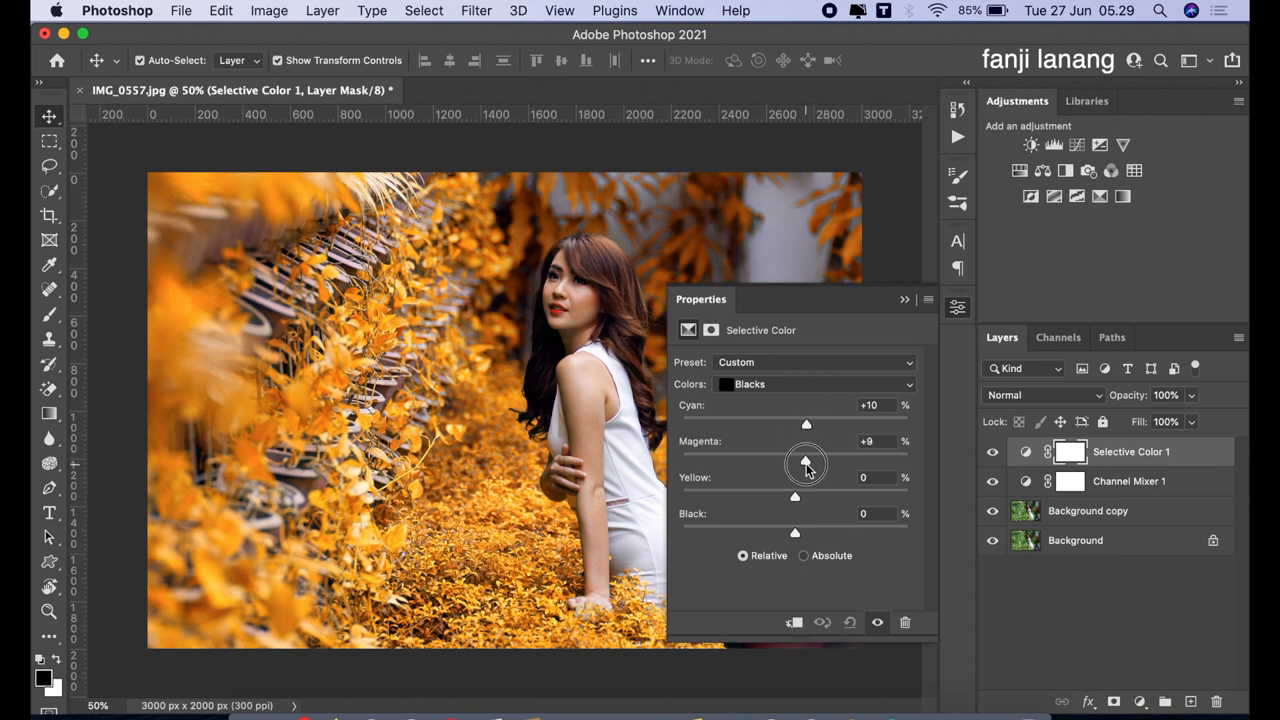
pyautogui.moveTo(806, 458); pyautogui.dragTo(808, 458)
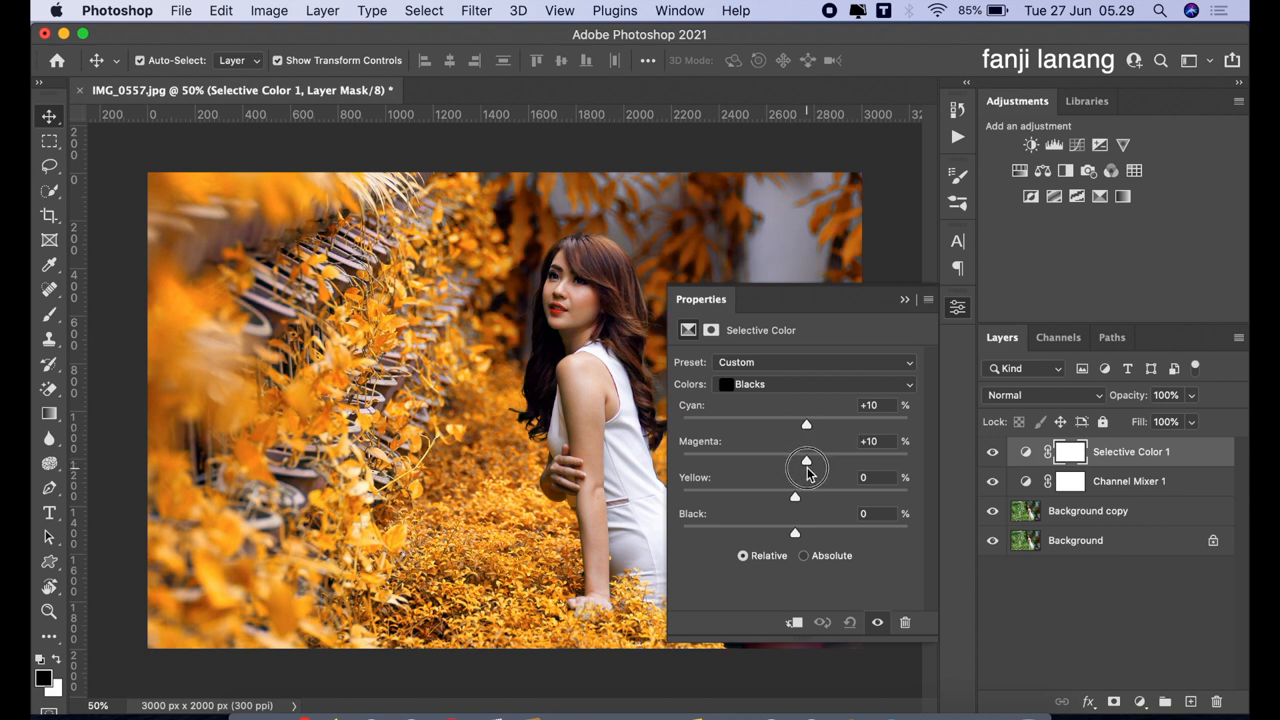
pyautogui.moveTo(804, 424); pyautogui.dragTo(800, 424)
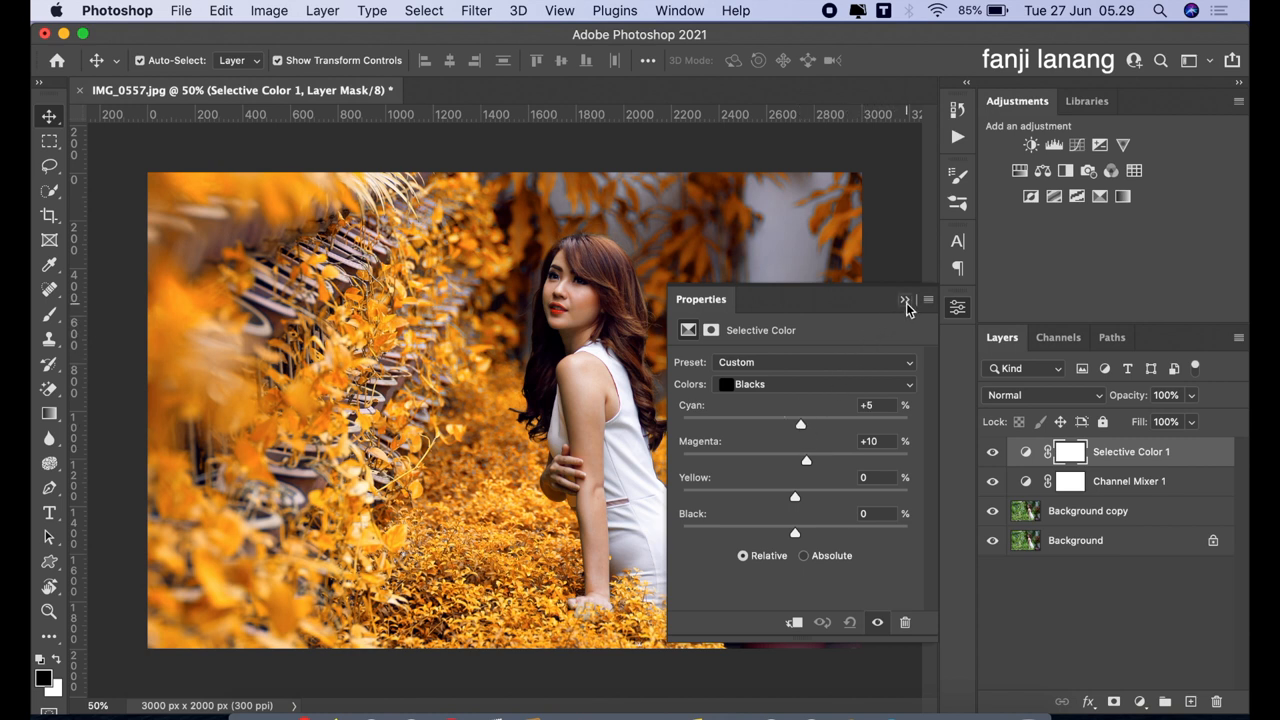
pyautogui.click(904, 300)
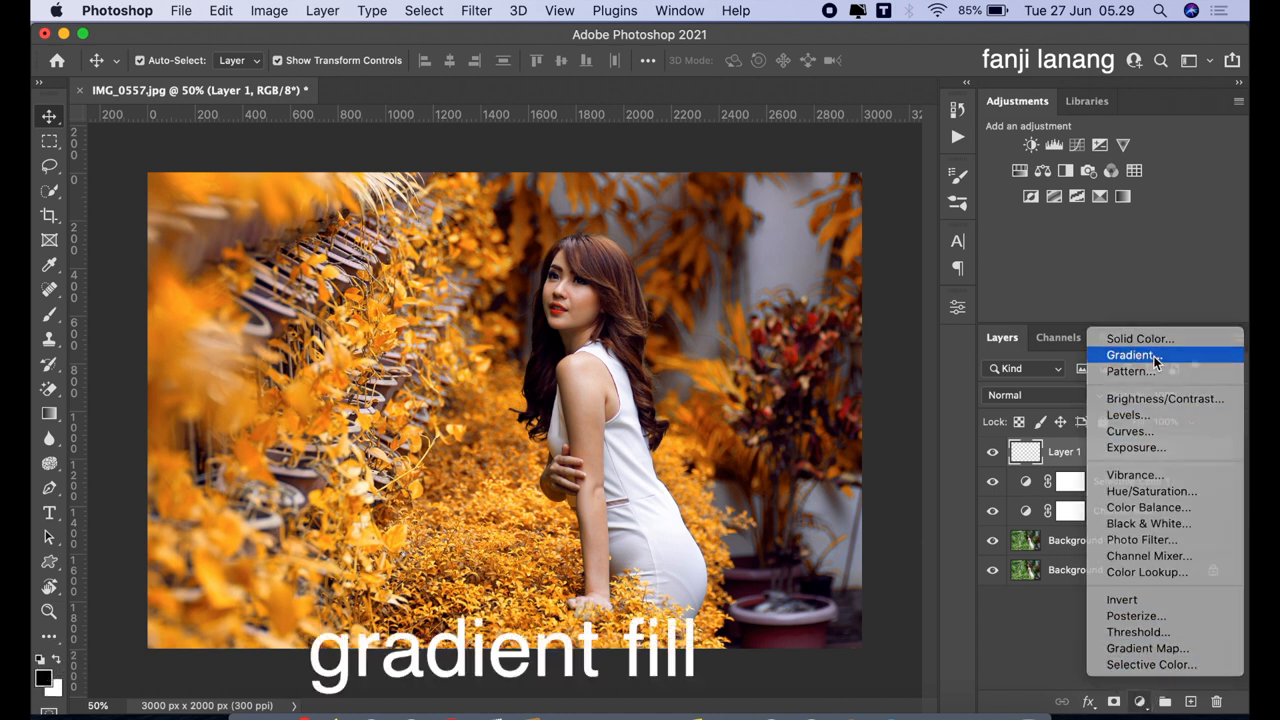
# Step: Add a reversed radial Gradient Fill layer at angle 35.71 and 210% scale for a vignette
pyautogui.click(1130, 356)
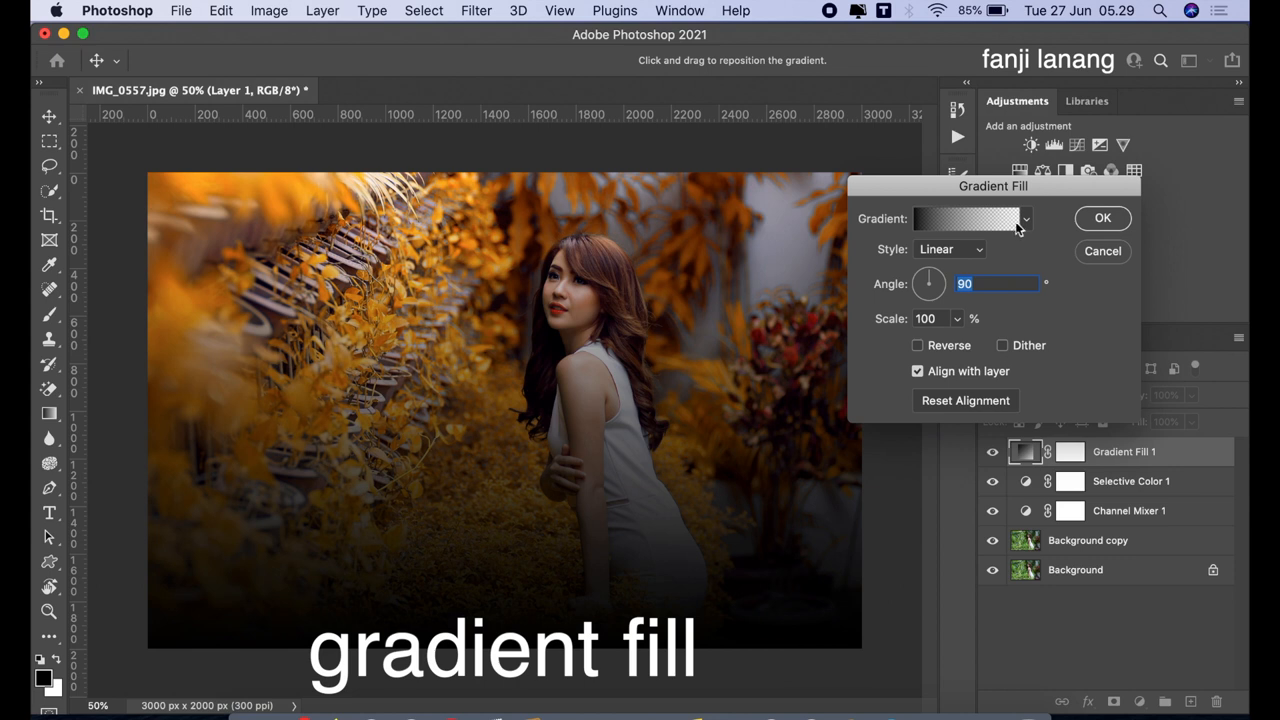
pyautogui.click(948, 248)
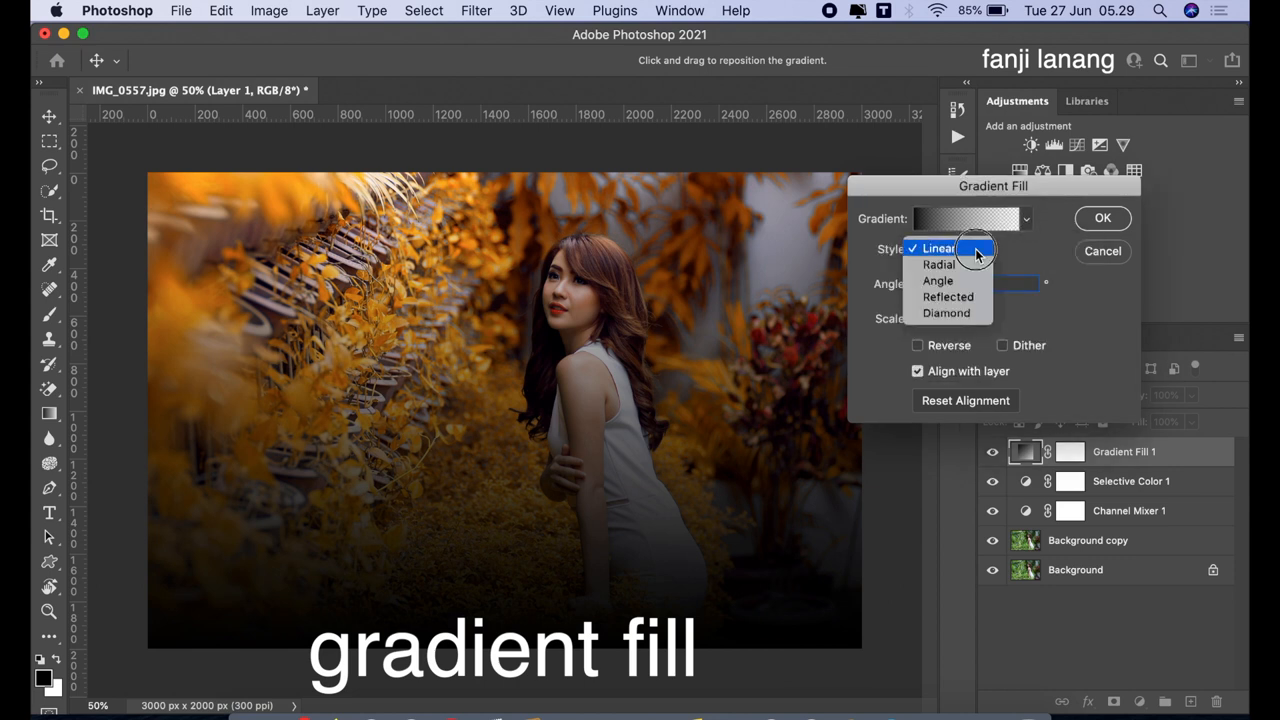
pyautogui.click(936, 264)
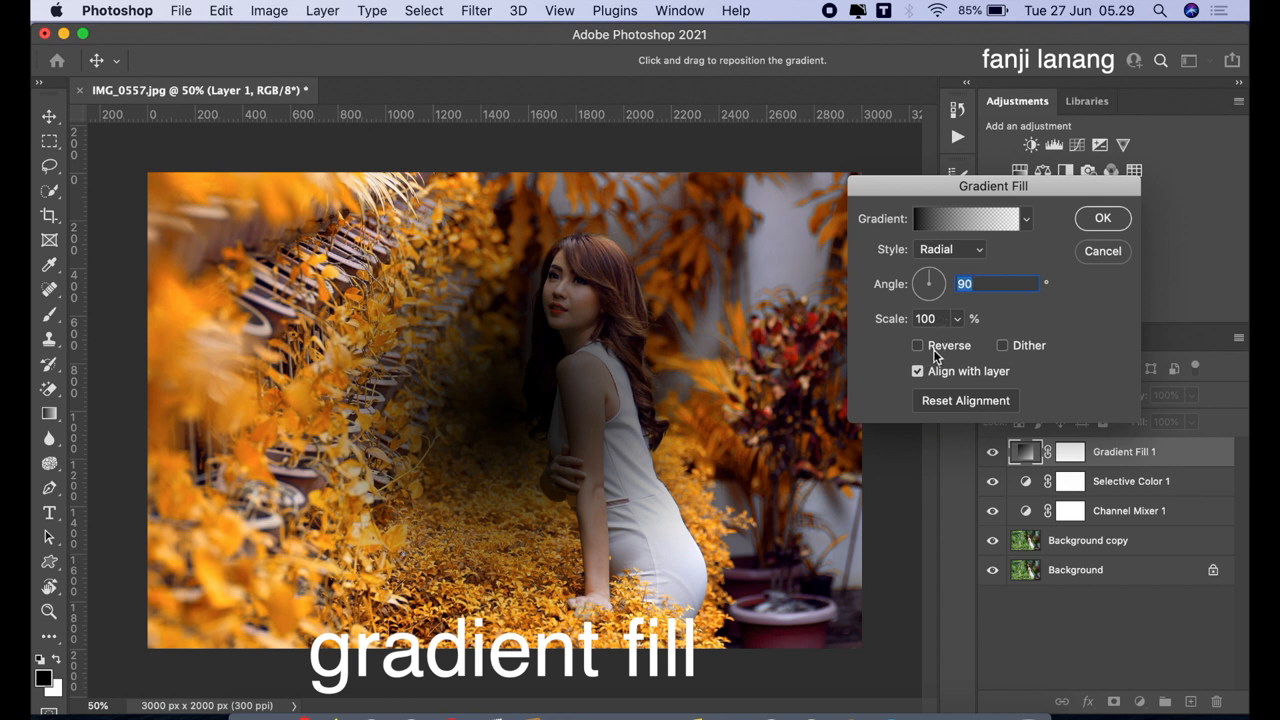
pyautogui.click(916, 344)
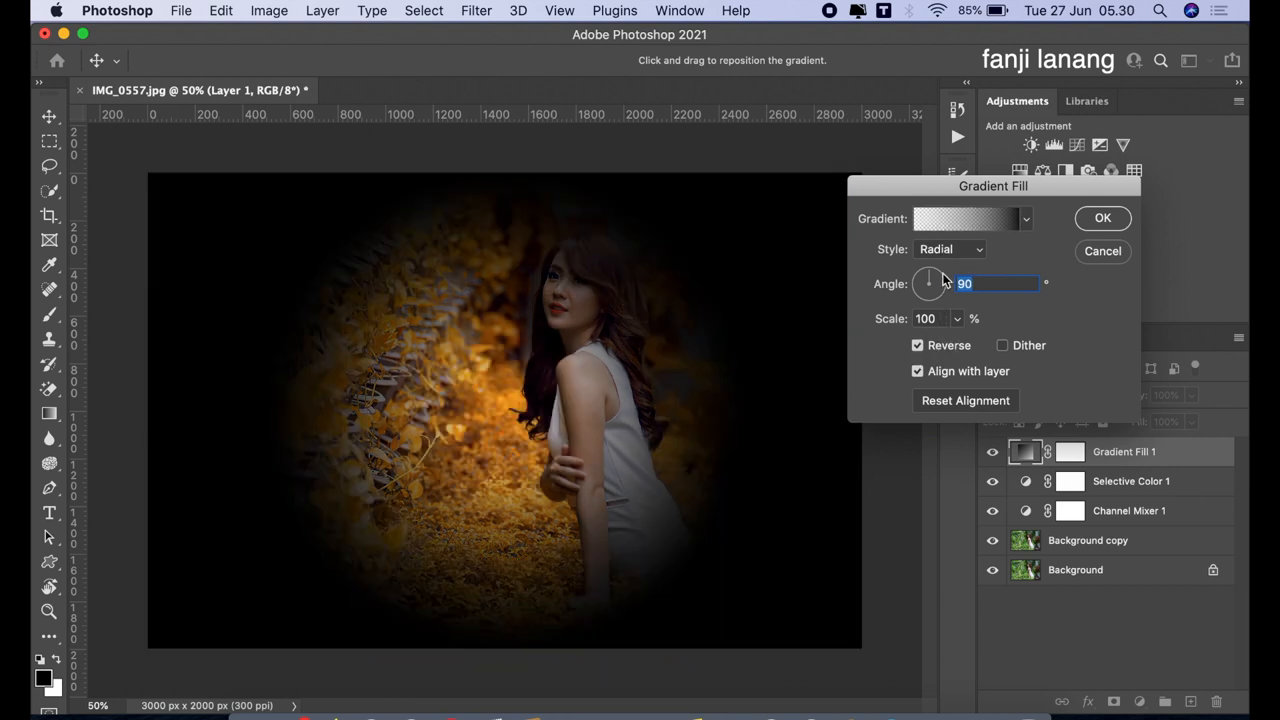
pyautogui.moveTo(928, 284); pyautogui.dragTo(936, 290)
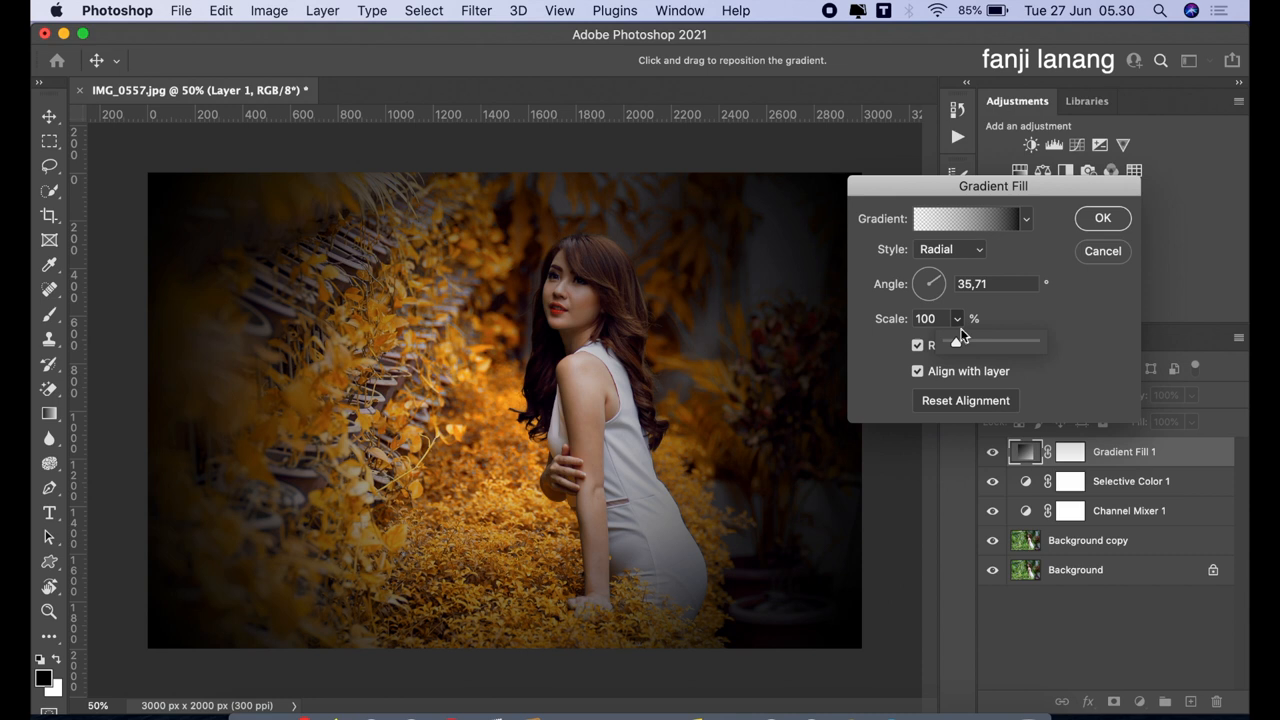
pyautogui.moveTo(956, 344); pyautogui.dragTo(968, 344)
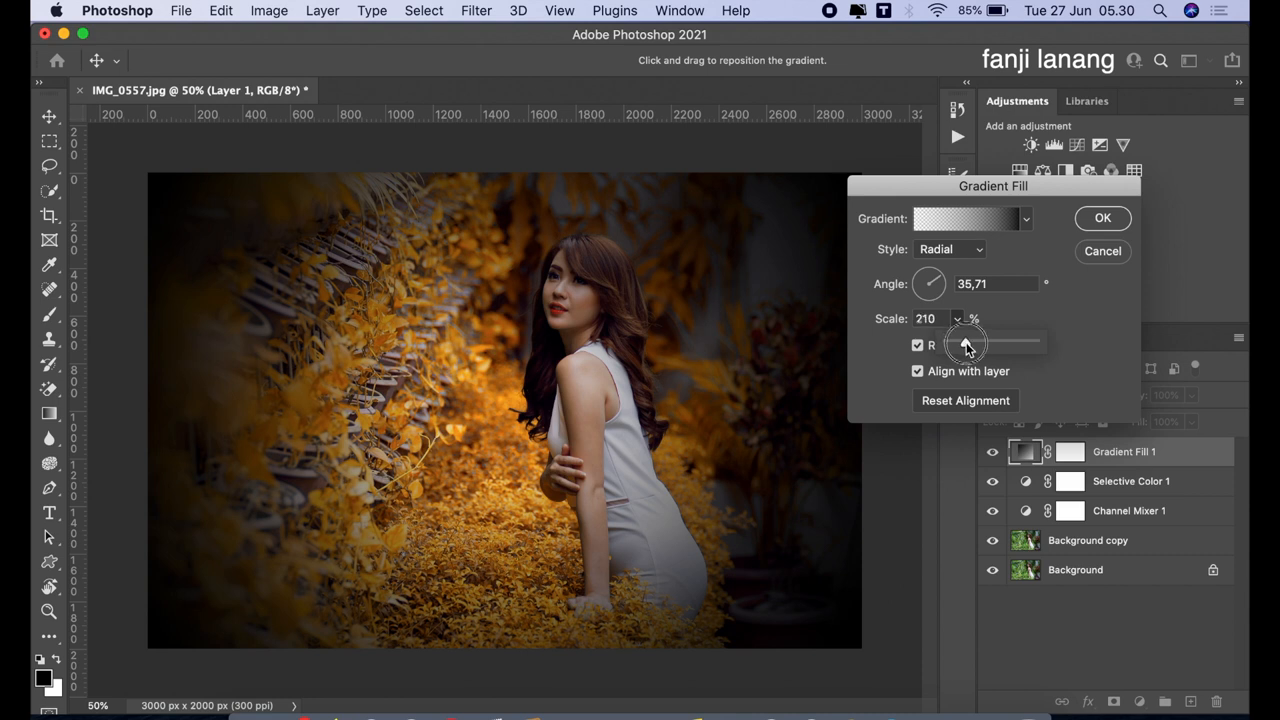
pyautogui.click(916, 344)
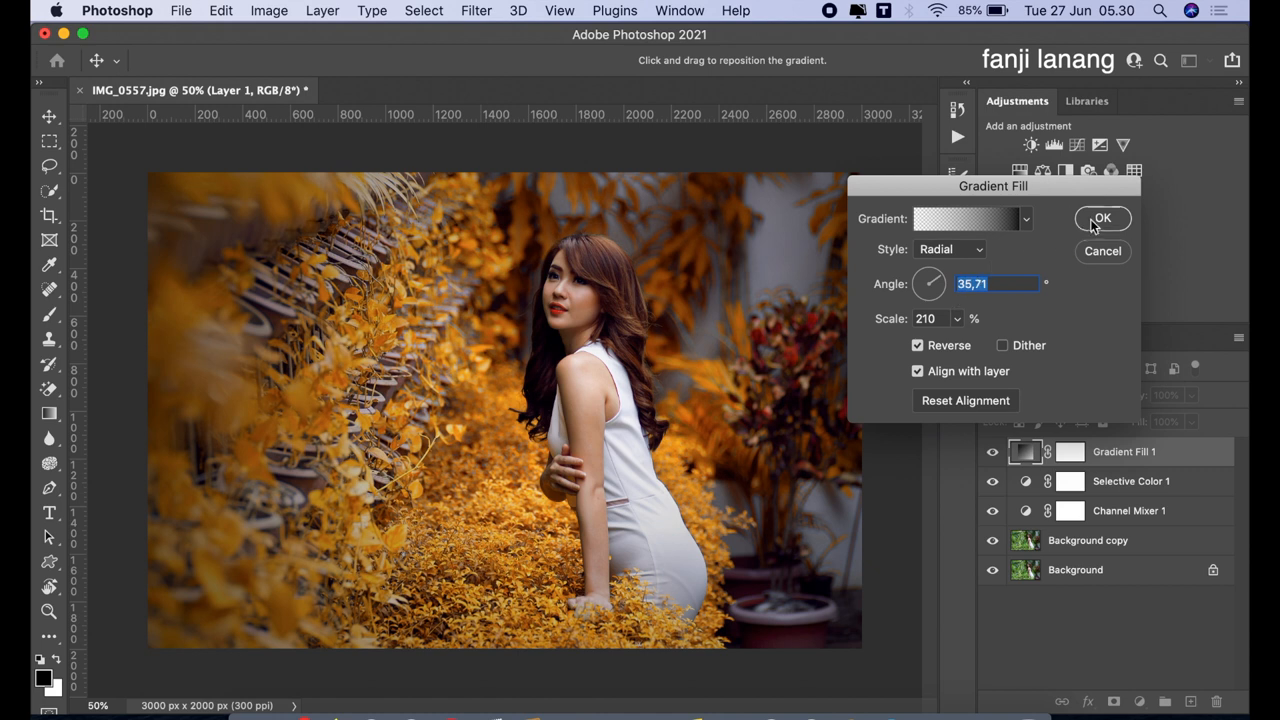
pyautogui.click(1102, 218)
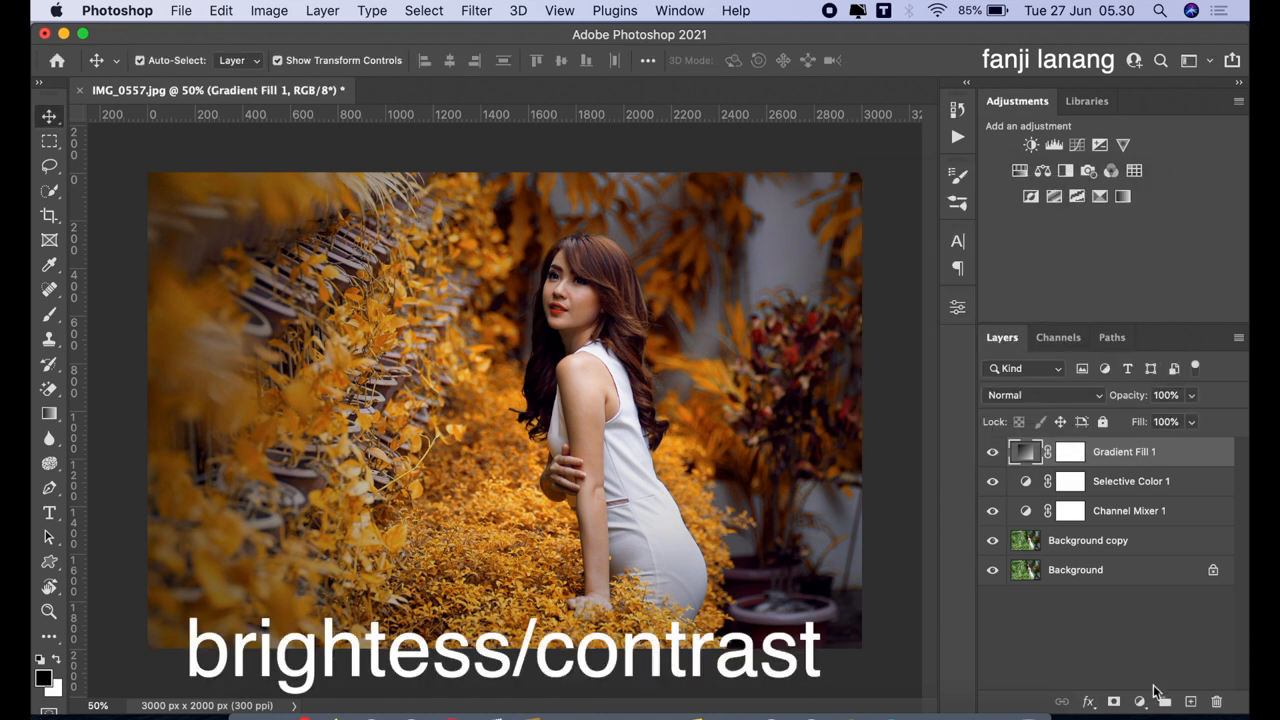
# Step: Add a Brightness/Contrast adjustment layer with brightness raised to 10
pyautogui.click(1140, 700)
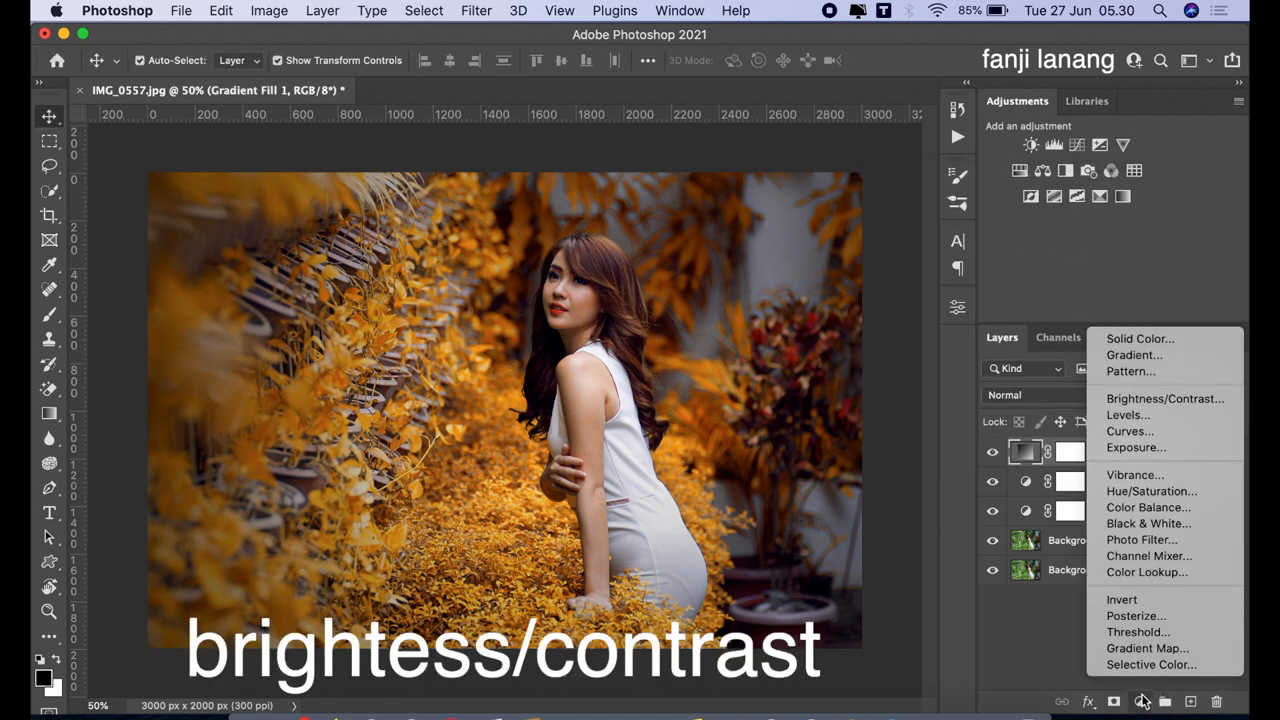
pyautogui.moveTo(1164, 398)
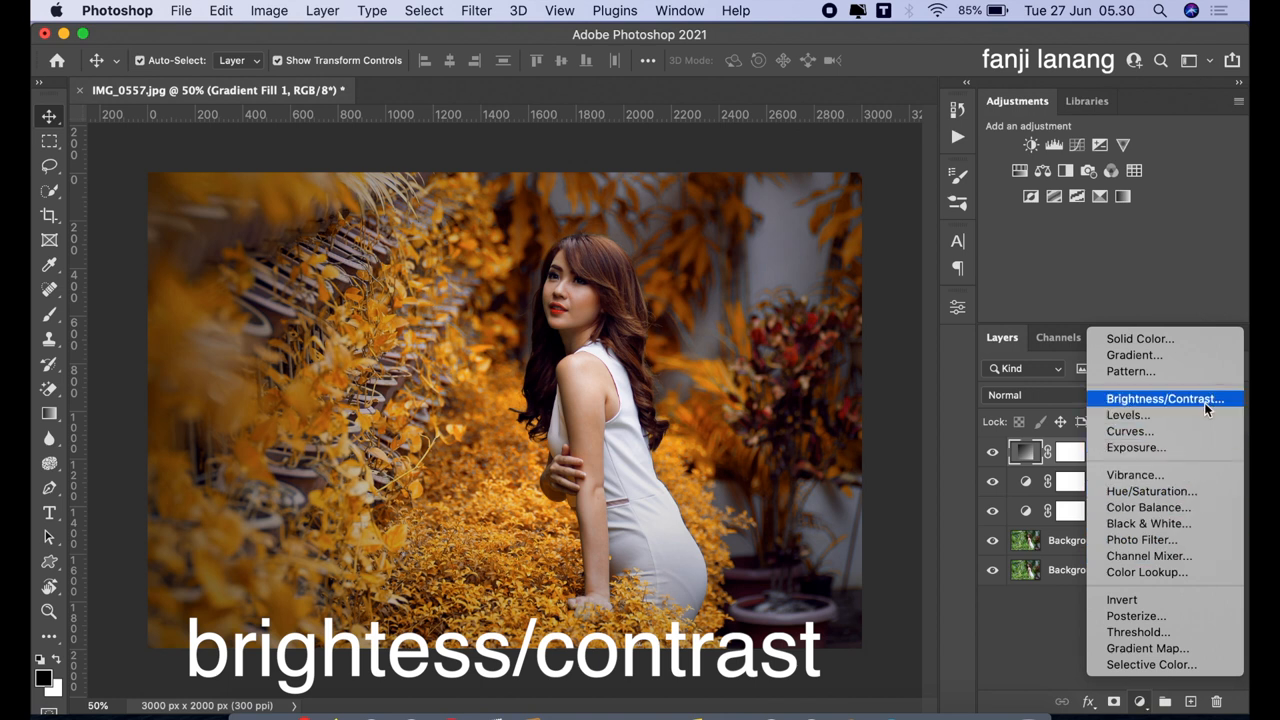
pyautogui.click(1164, 398)
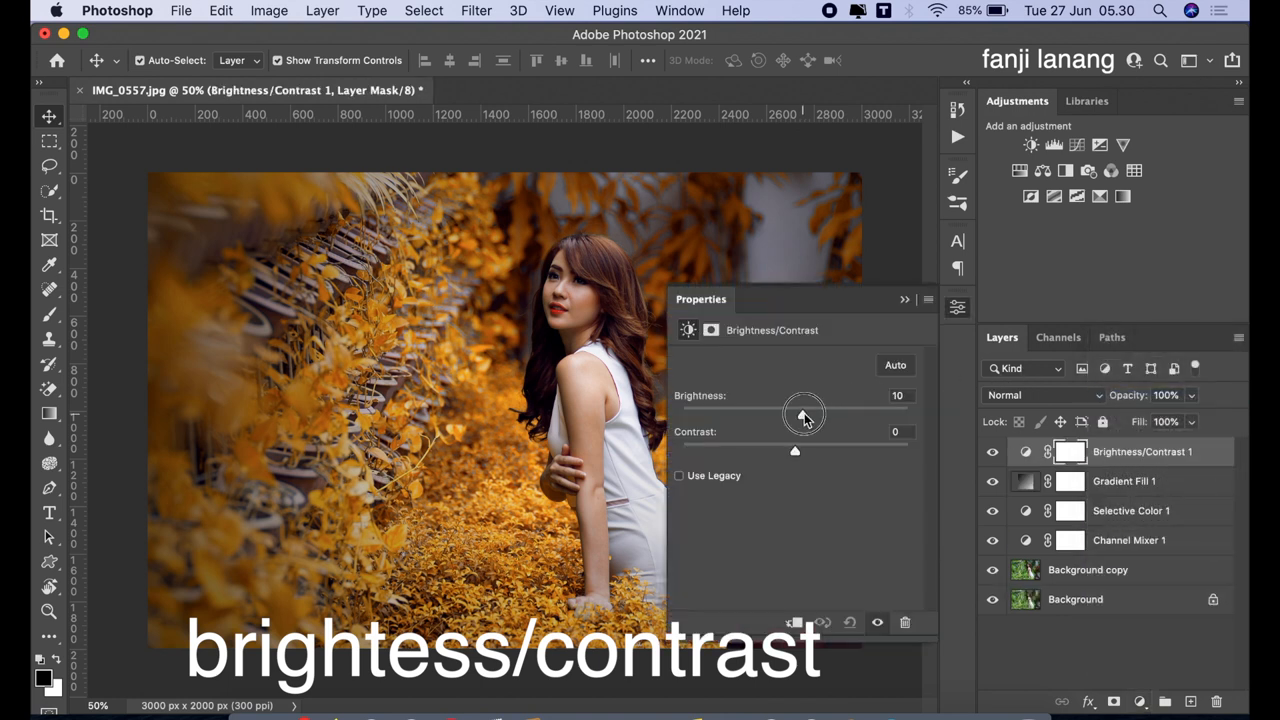
pyautogui.moveTo(800, 414); pyautogui.dragTo(804, 414)
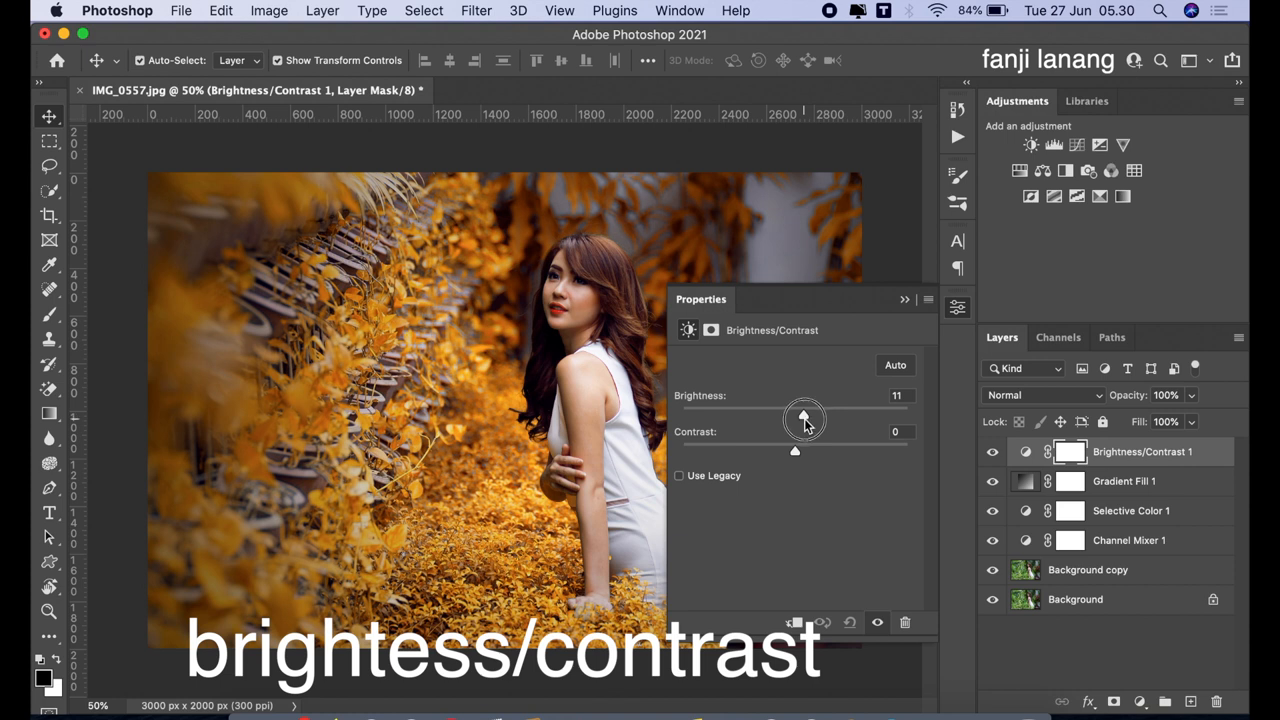
pyautogui.moveTo(804, 414); pyautogui.dragTo(802, 414)
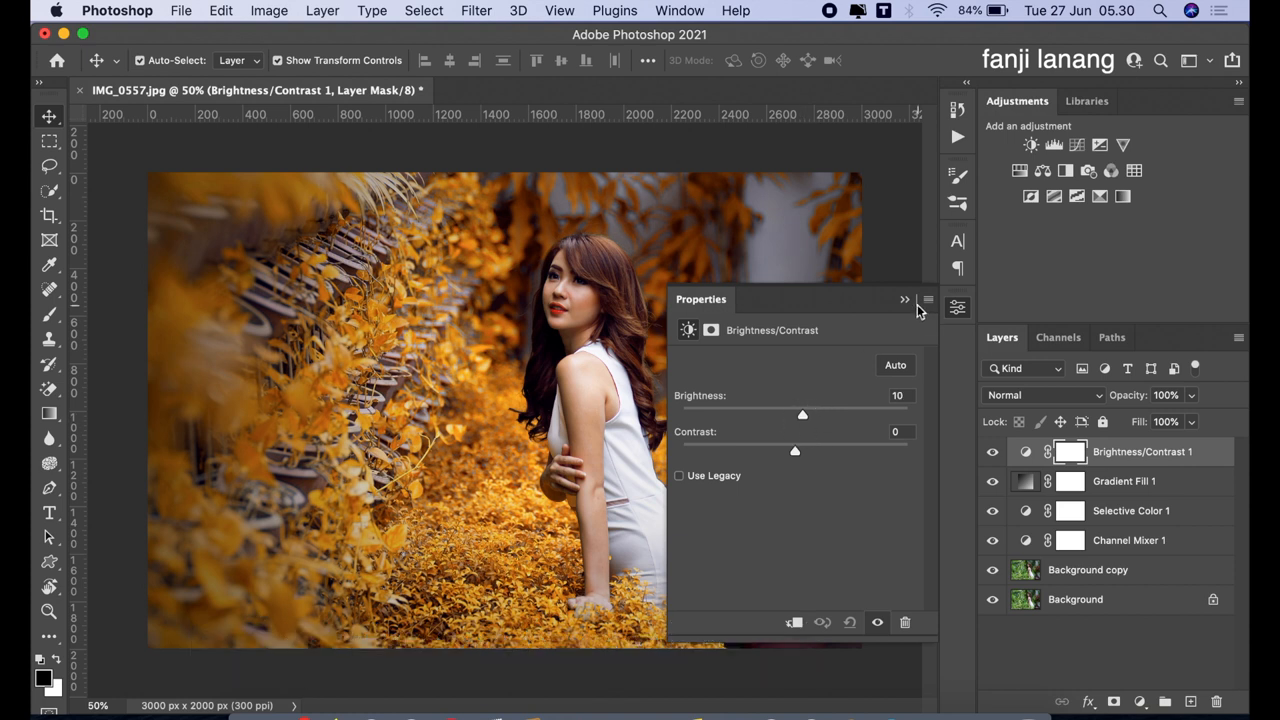
pyautogui.click(904, 300)
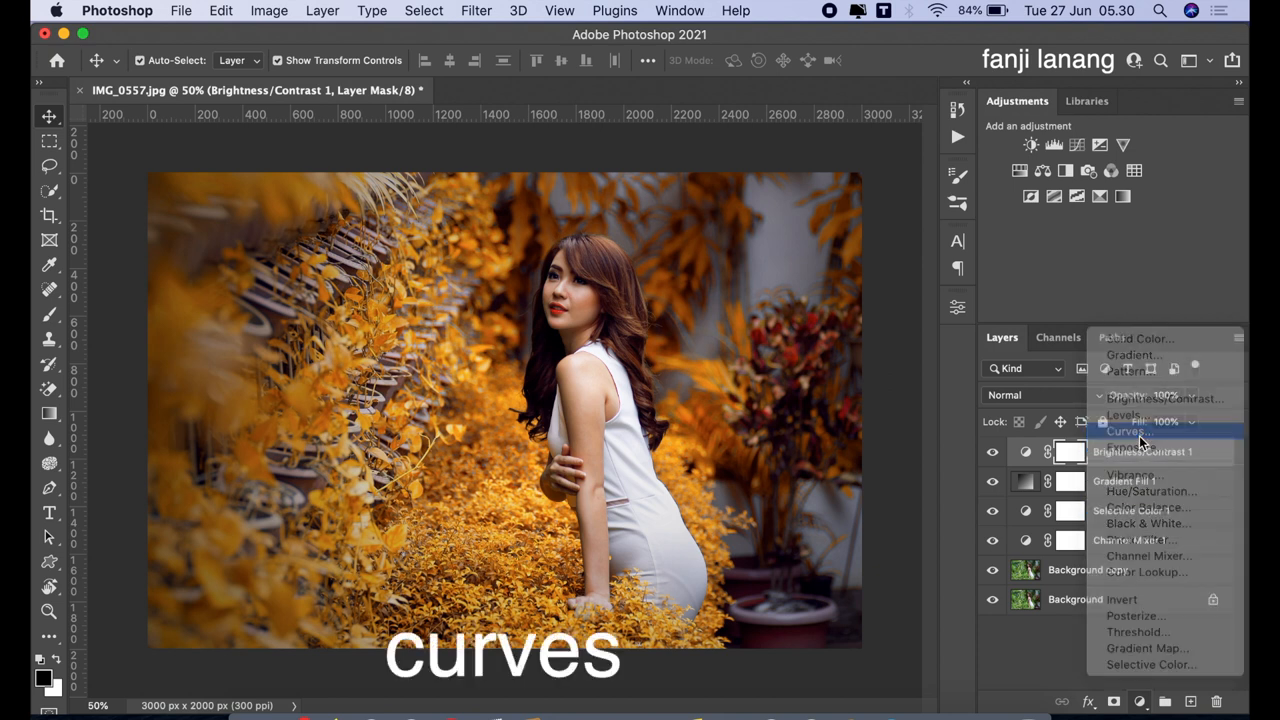
# Step: Add a Curves adjustment layer above the Brightness/Contrast layer
pyautogui.click(1128, 432)
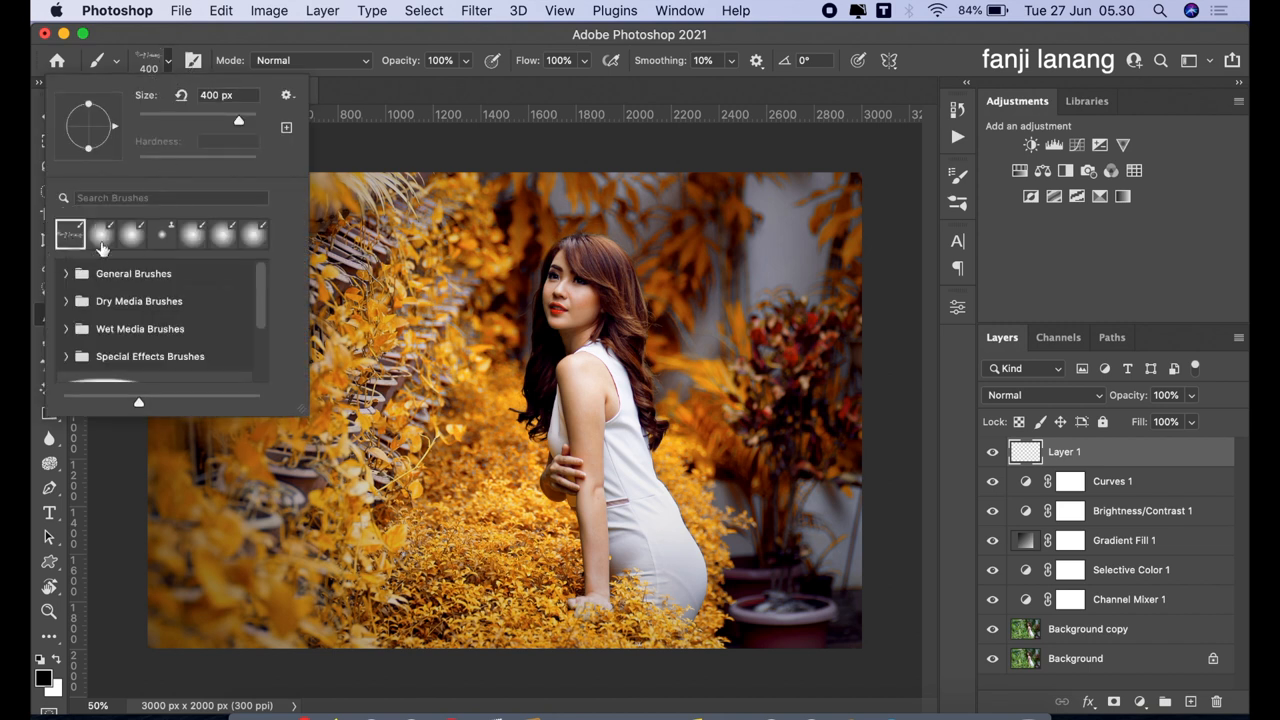
# Step: Set the brush to 400 px and close the brush picker, ready to paint on Layer 1
pyautogui.click(796, 620)
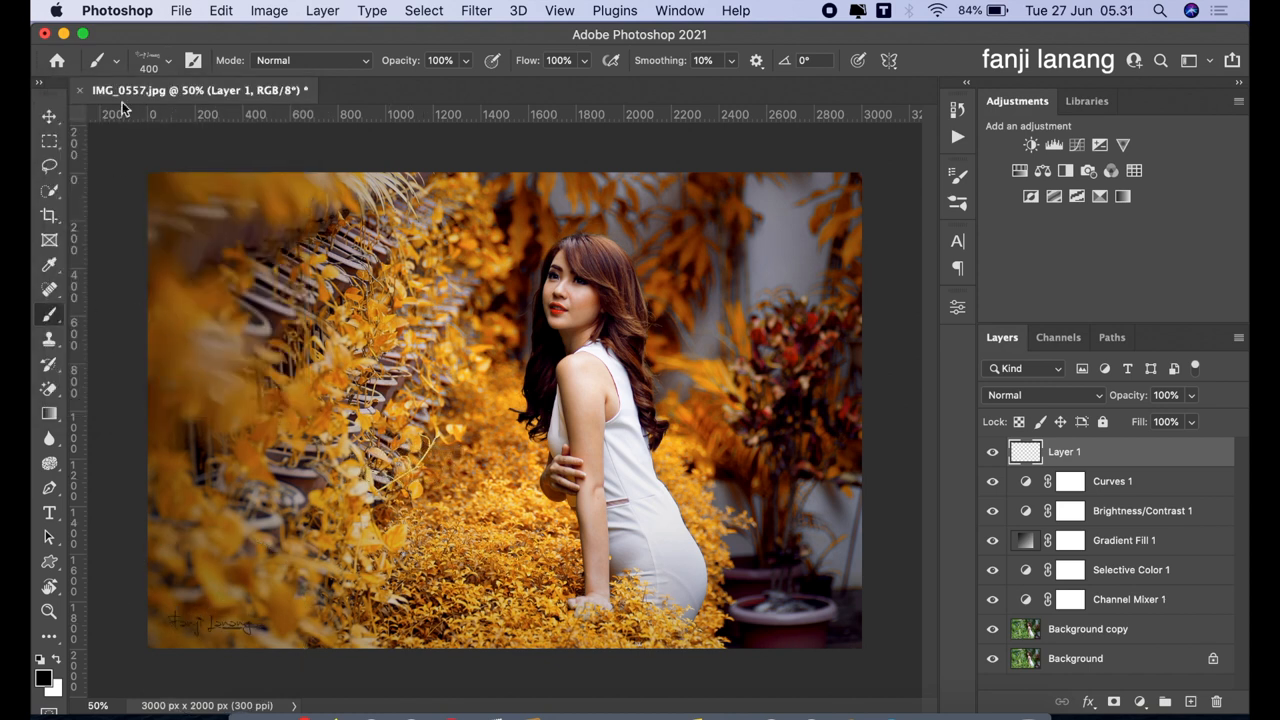
pyautogui.moveTo(632, 150)
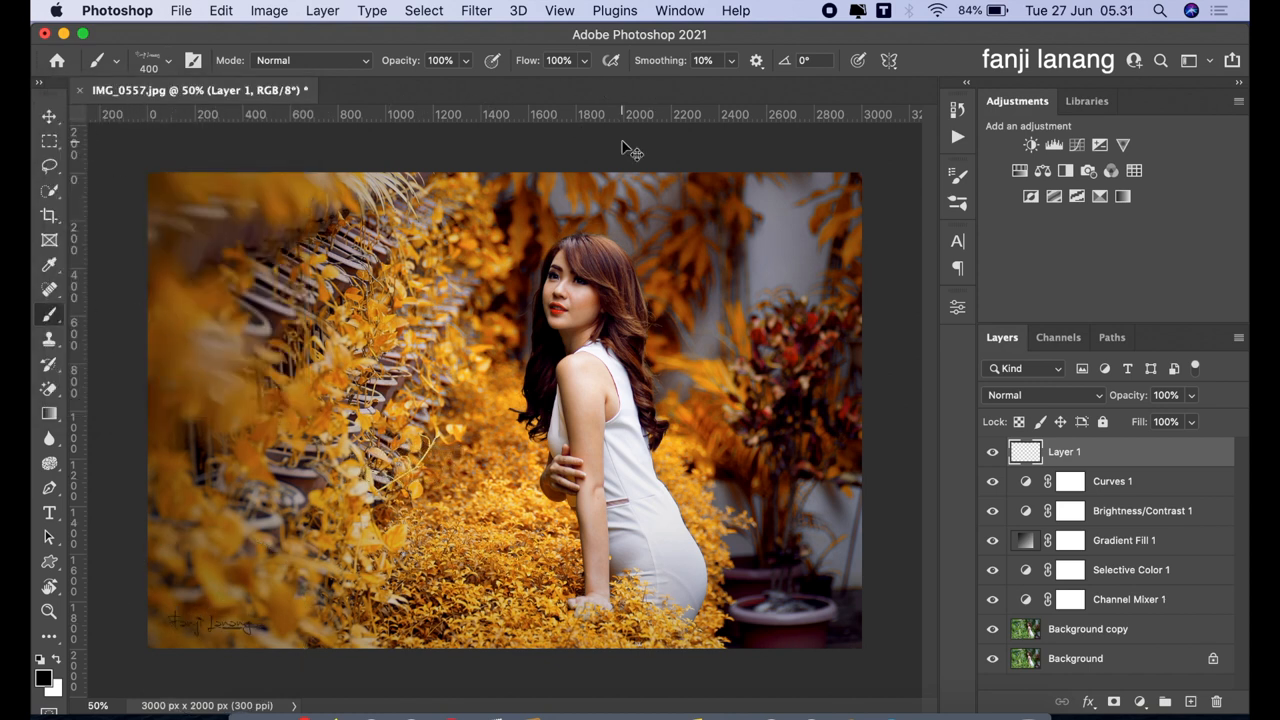